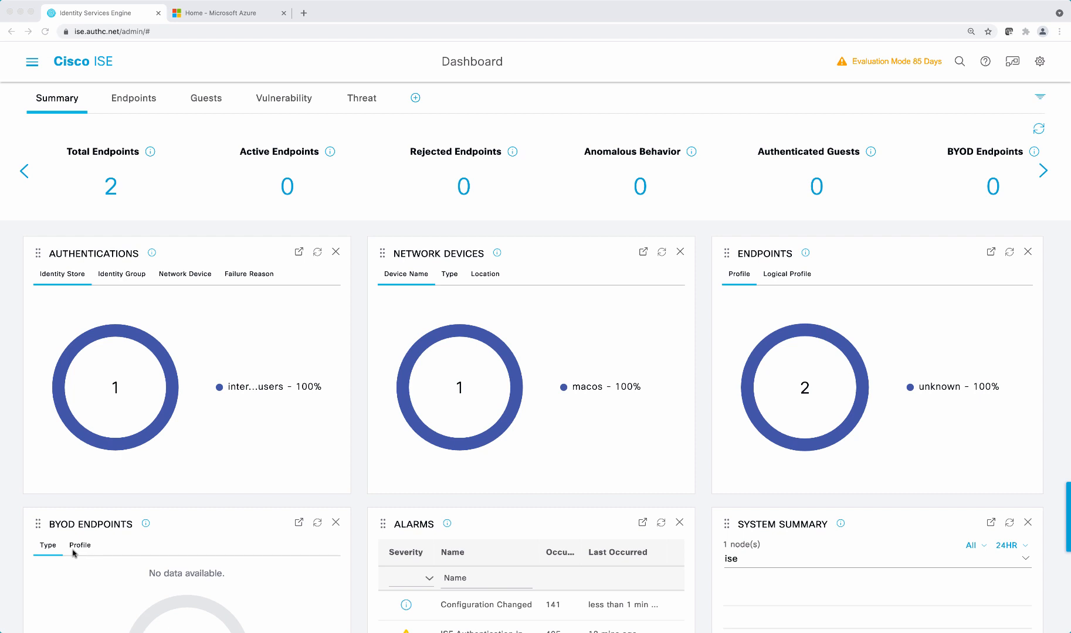
mouse_move(46, 205)
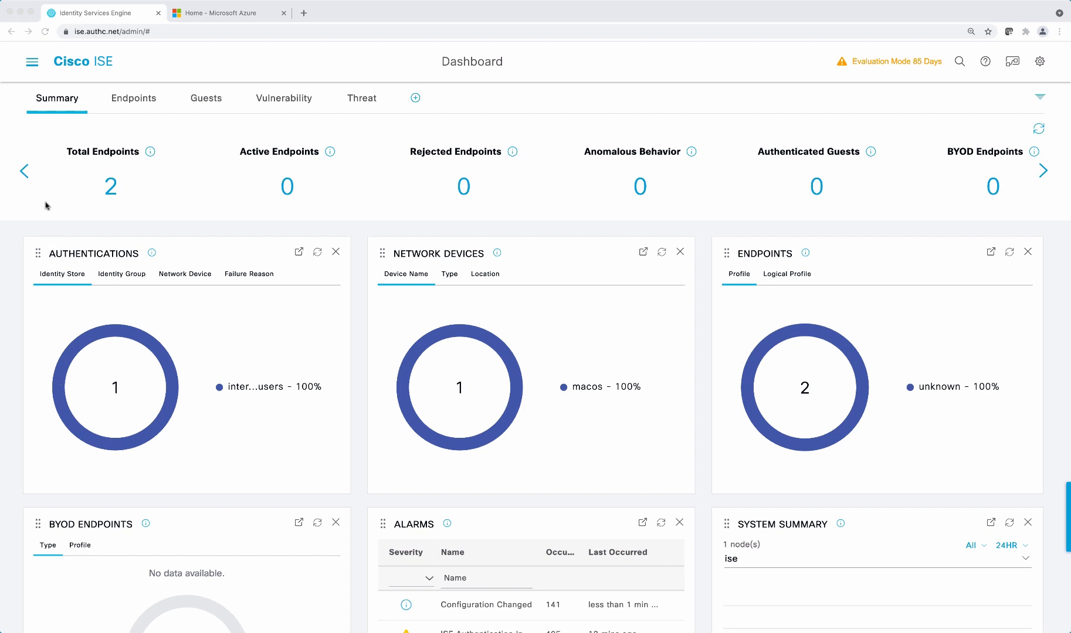
mouse_move(32, 62)
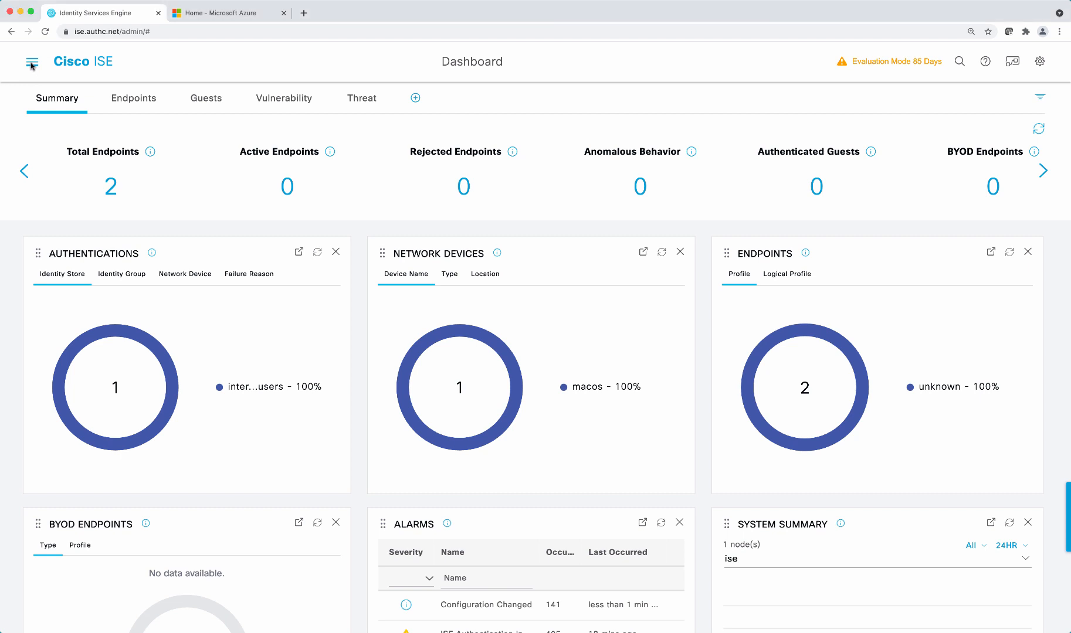
- Add and submit a SAML identity provider named AzureAD under External Identity Sources
left_click(30, 62)
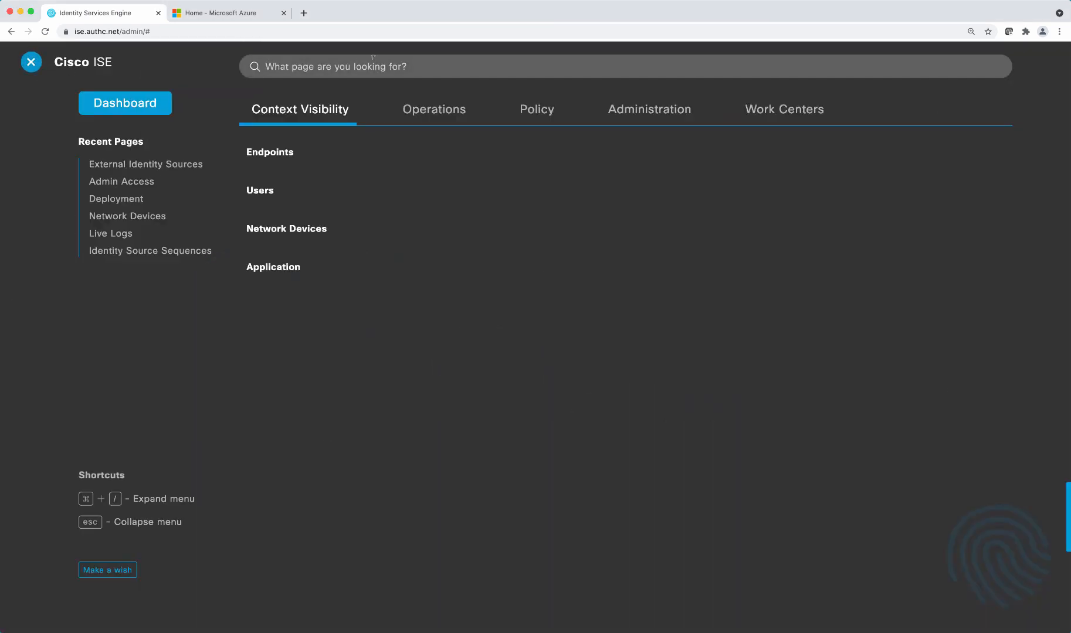
left_click(648, 109)
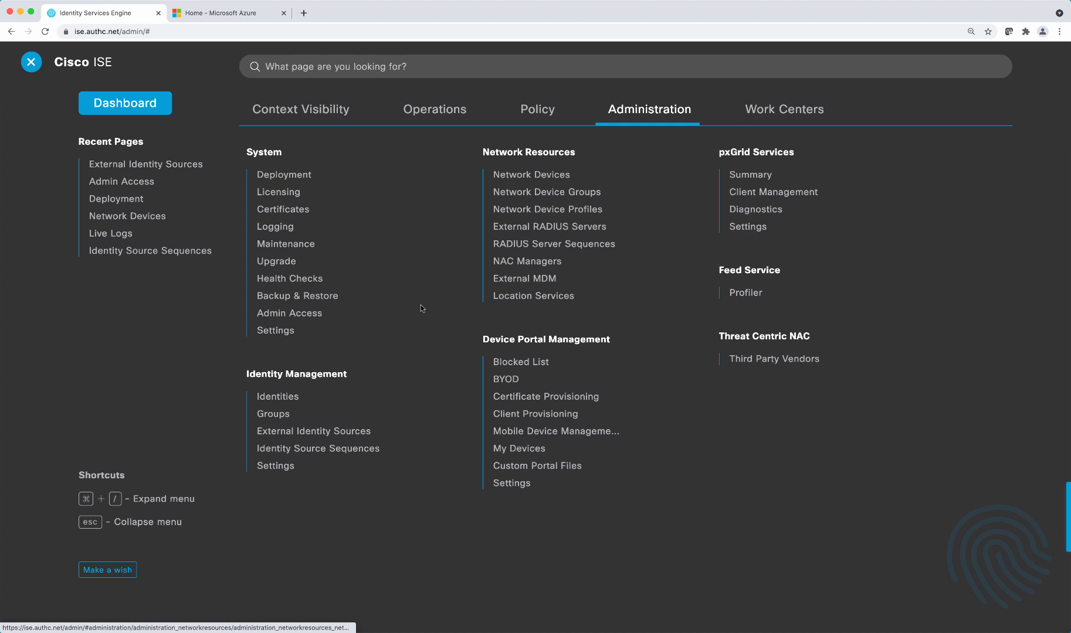
mouse_move(313, 431)
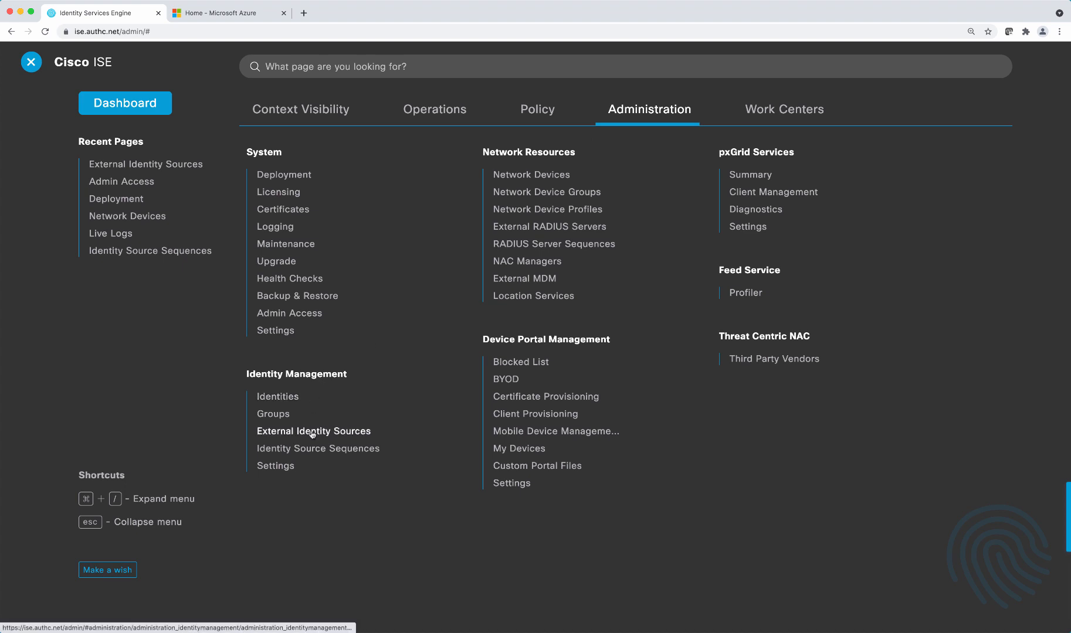
left_click(314, 431)
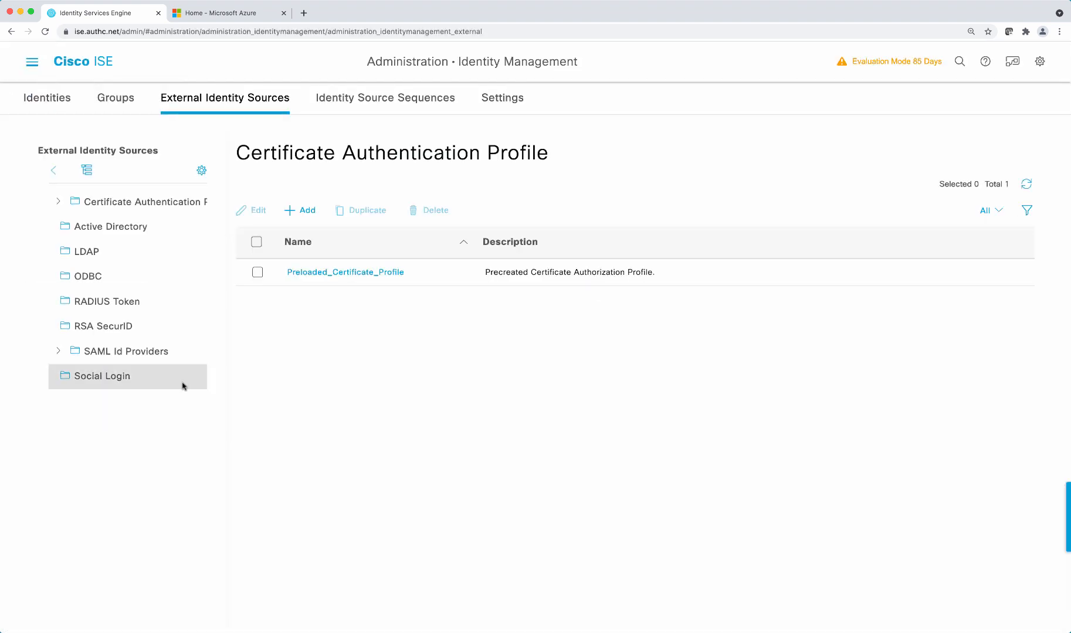
mouse_move(120, 356)
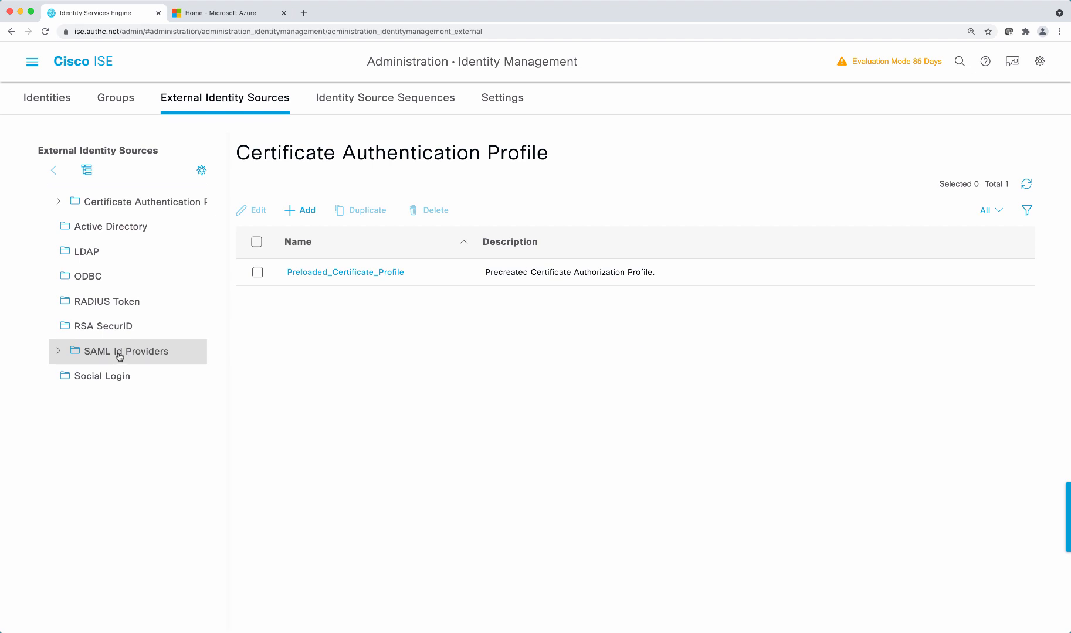
left_click(126, 352)
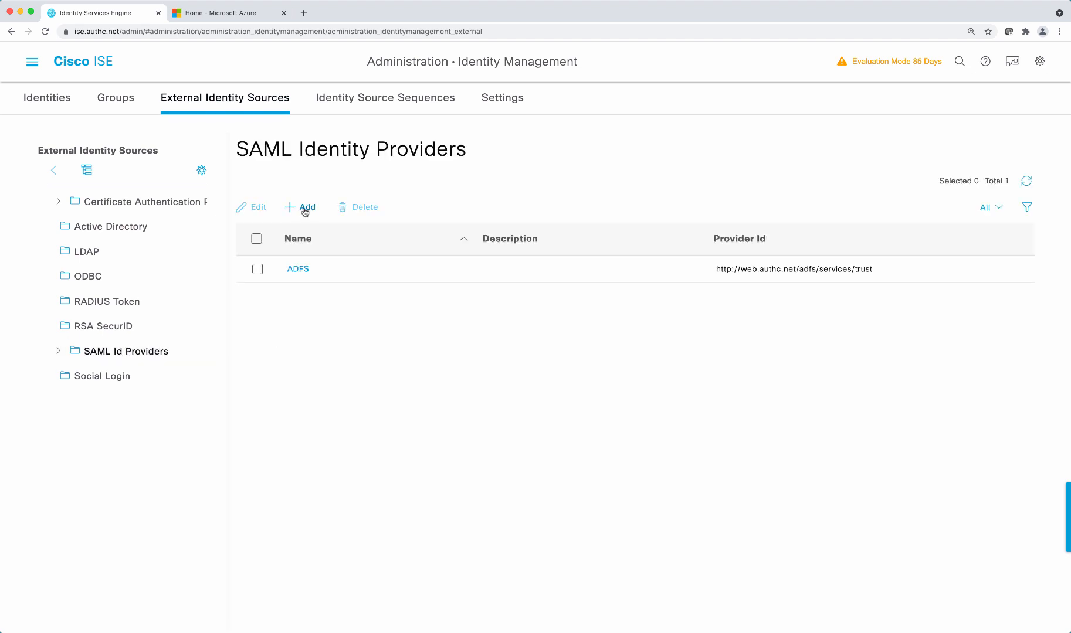
left_click(303, 207)
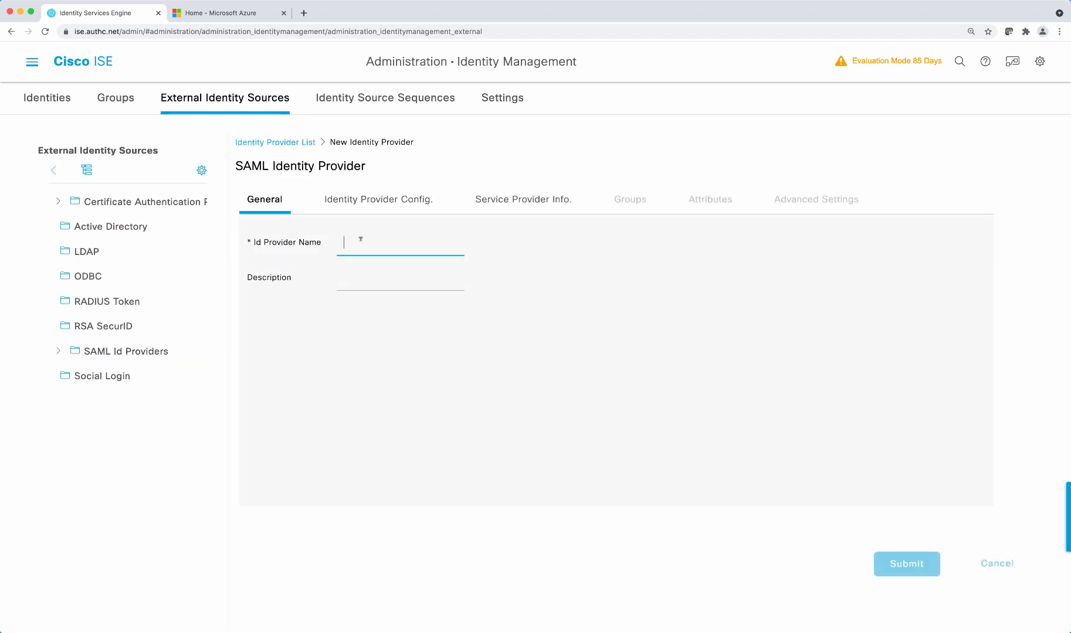
type("Azure")
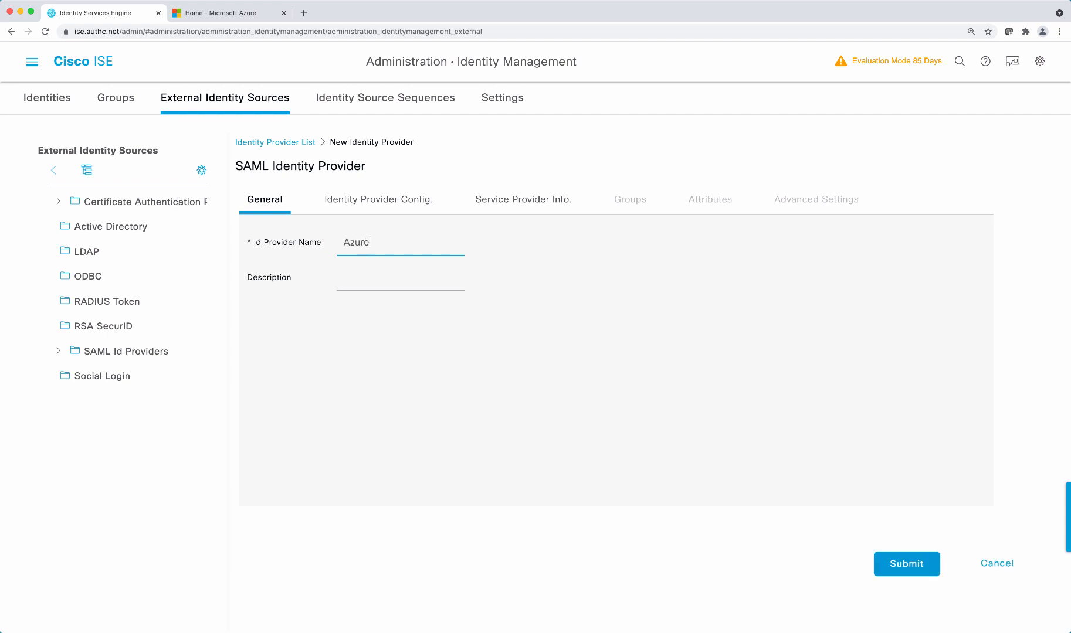
type("AD")
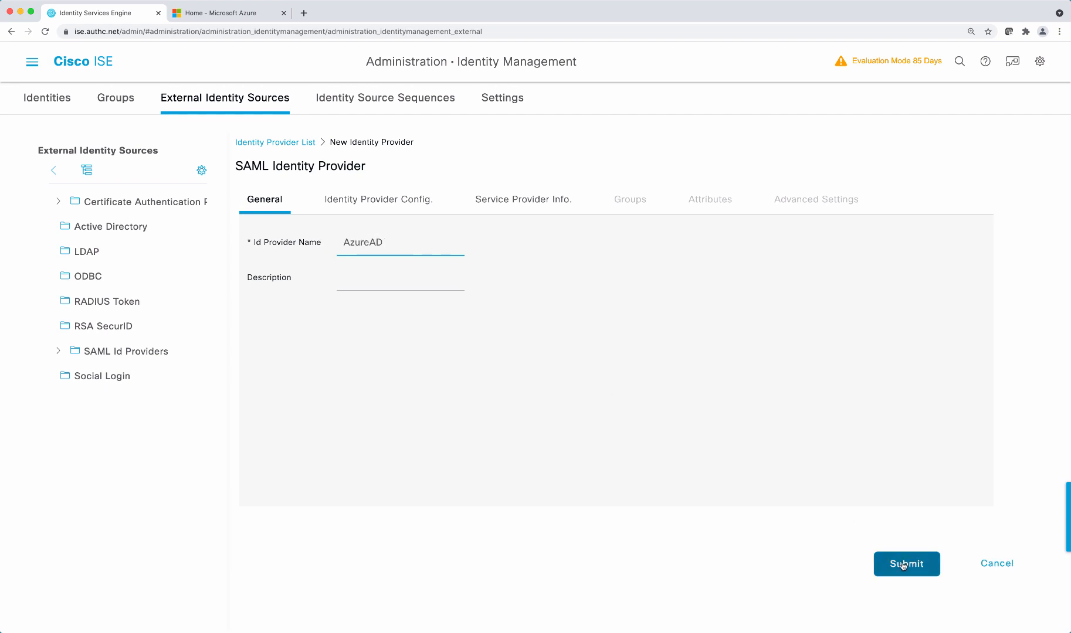
left_click(905, 564)
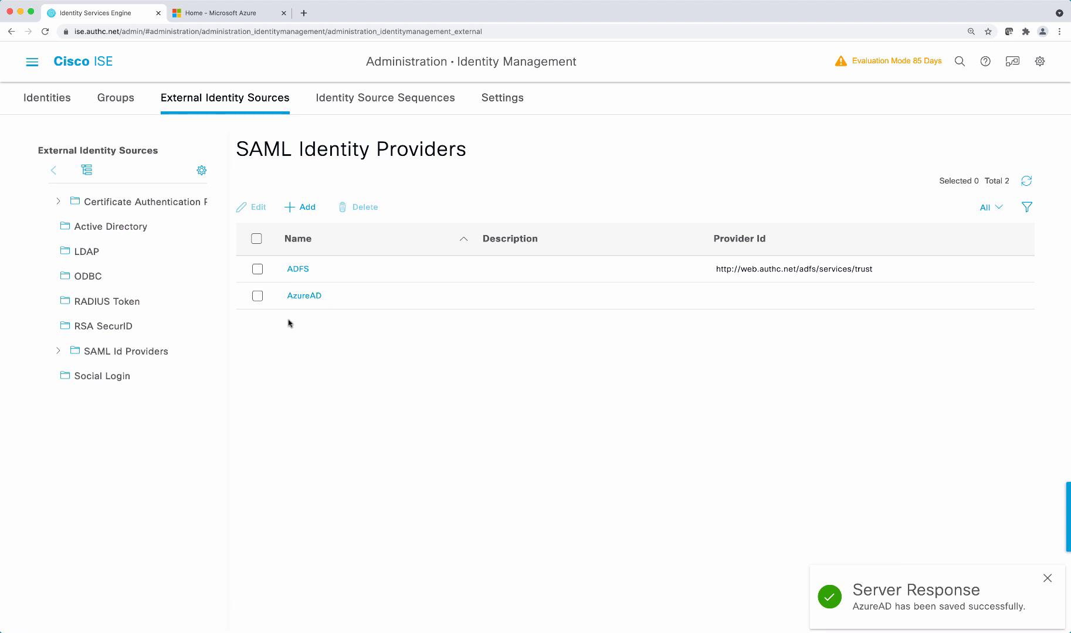
- Set the Admin Access identity source to SAML:AzureAD and save
left_click(32, 62)
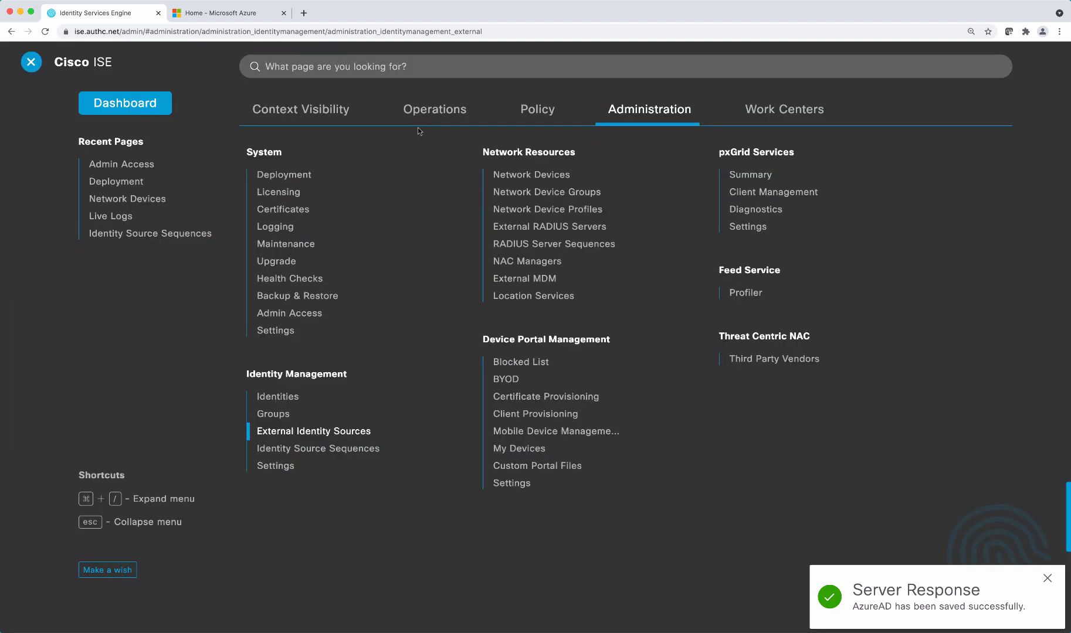
mouse_move(297, 295)
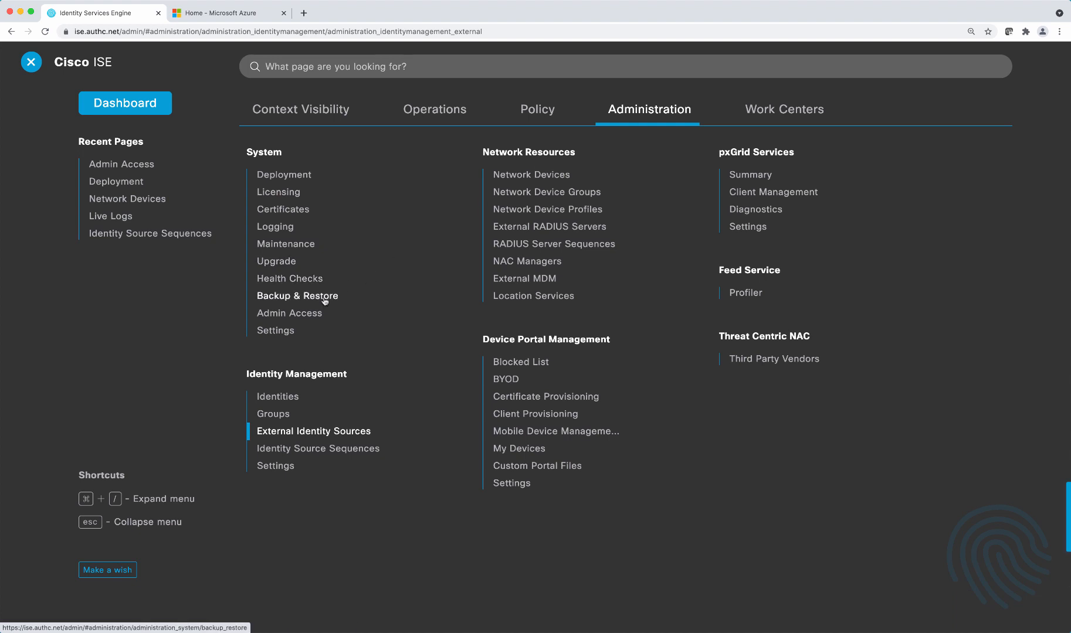
left_click(289, 313)
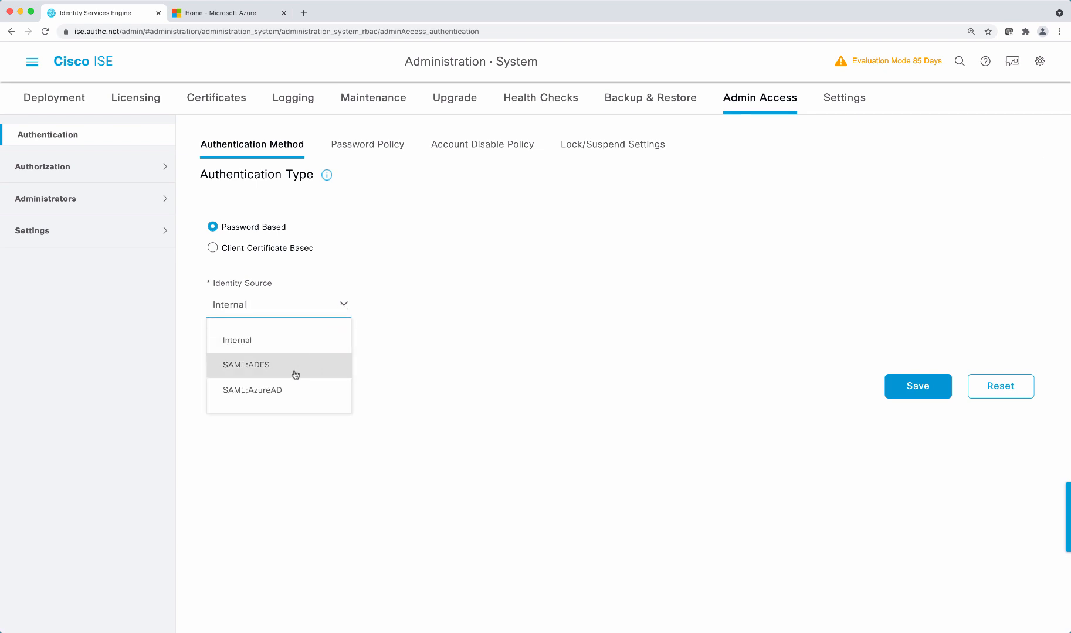
mouse_move(252, 390)
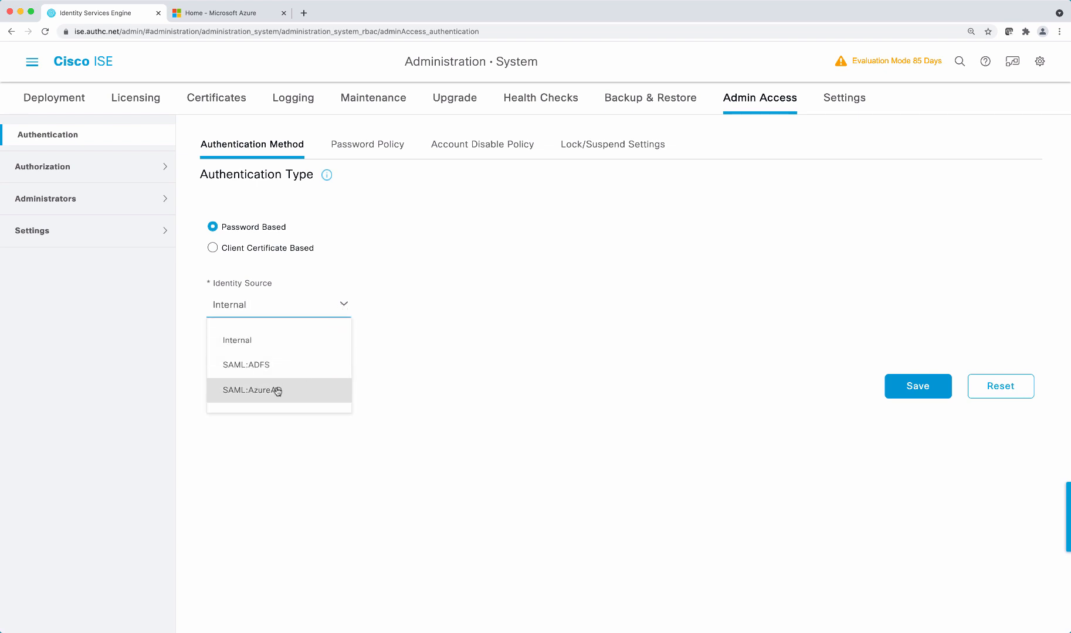
left_click(253, 390)
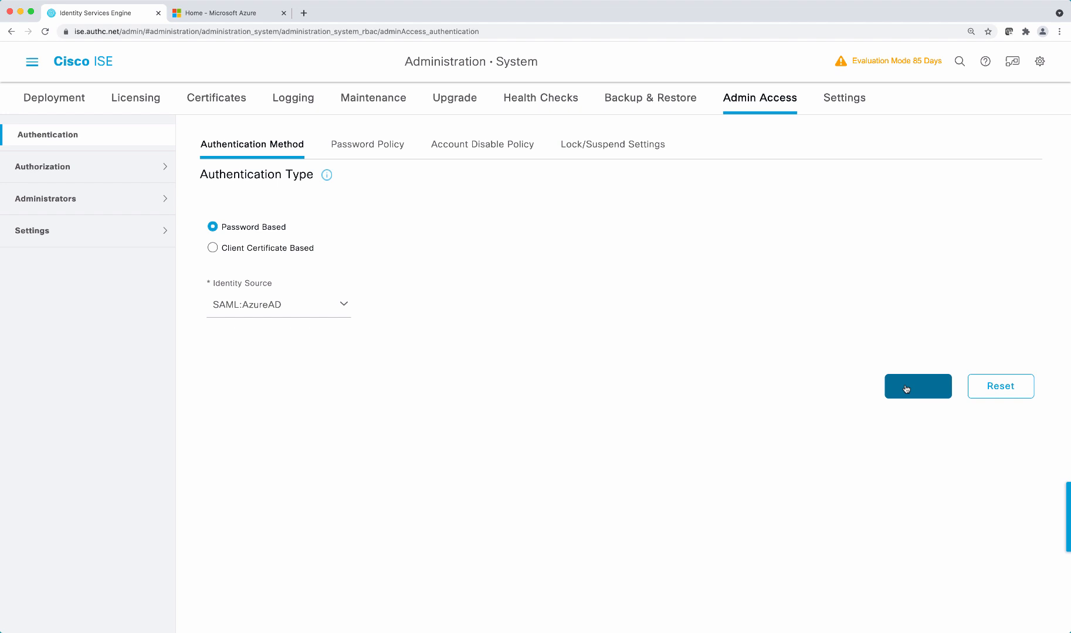
left_click(917, 386)
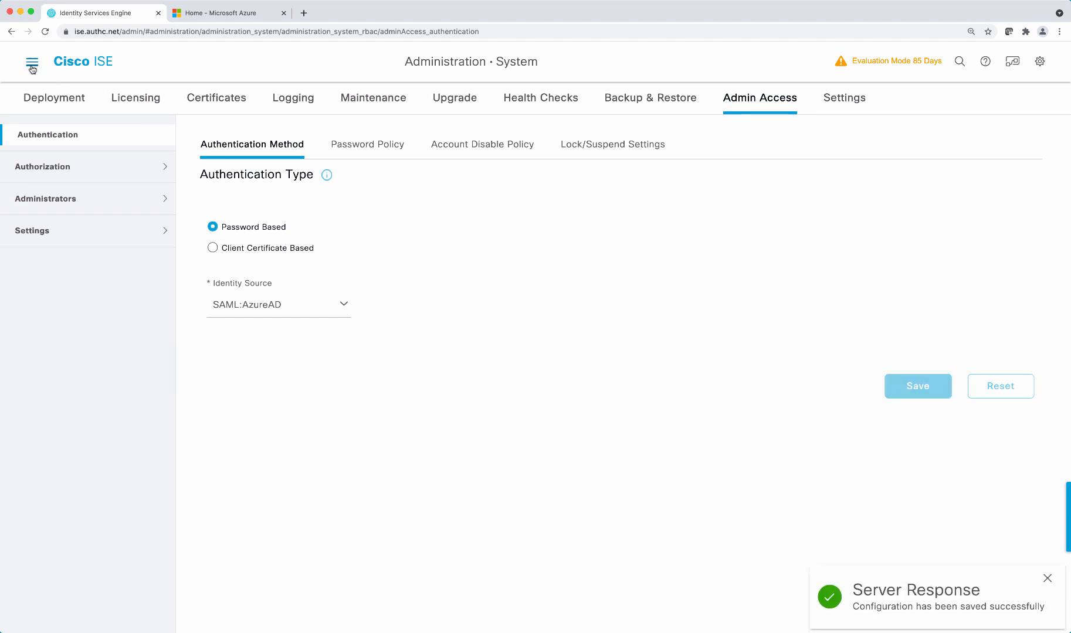
- Export AzureAD's service provider info and open the downloaded AzureAD_sp_metadata.xml
left_click(32, 62)
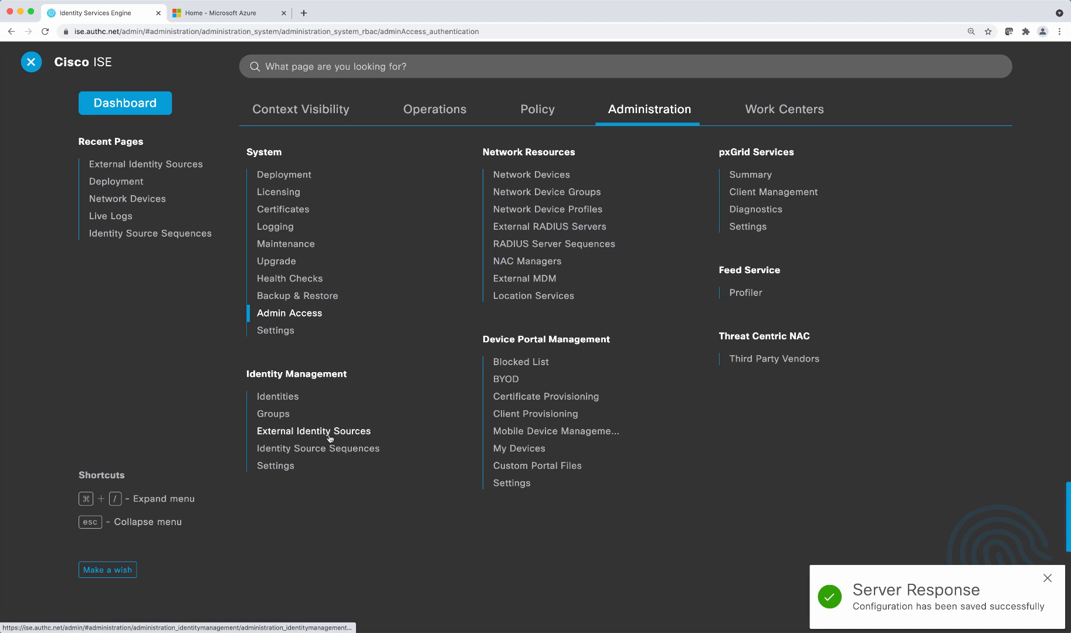
left_click(314, 431)
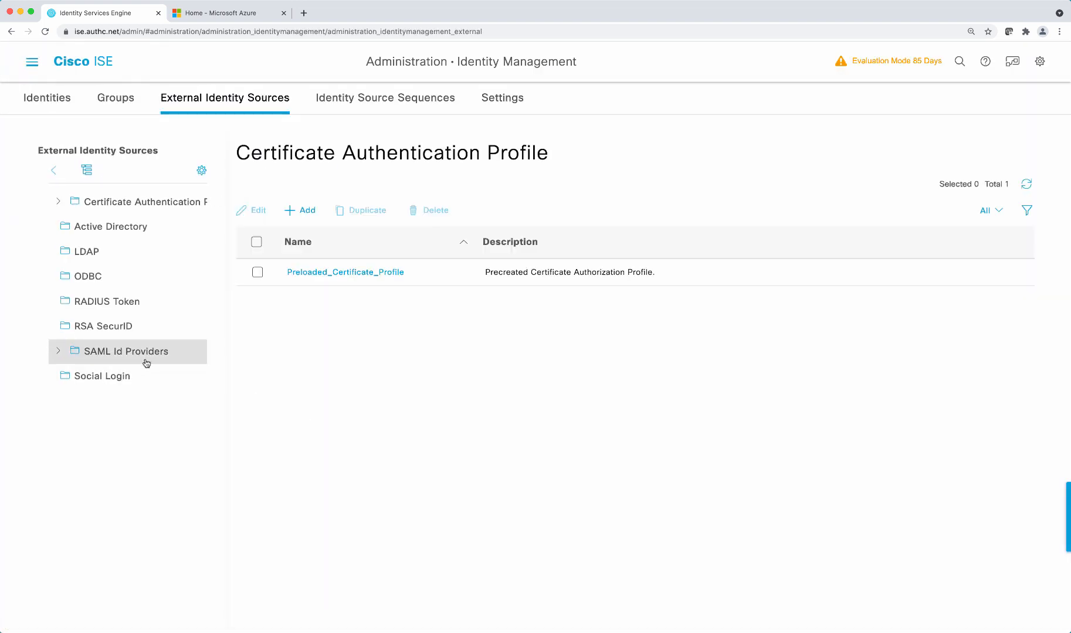
left_click(126, 351)
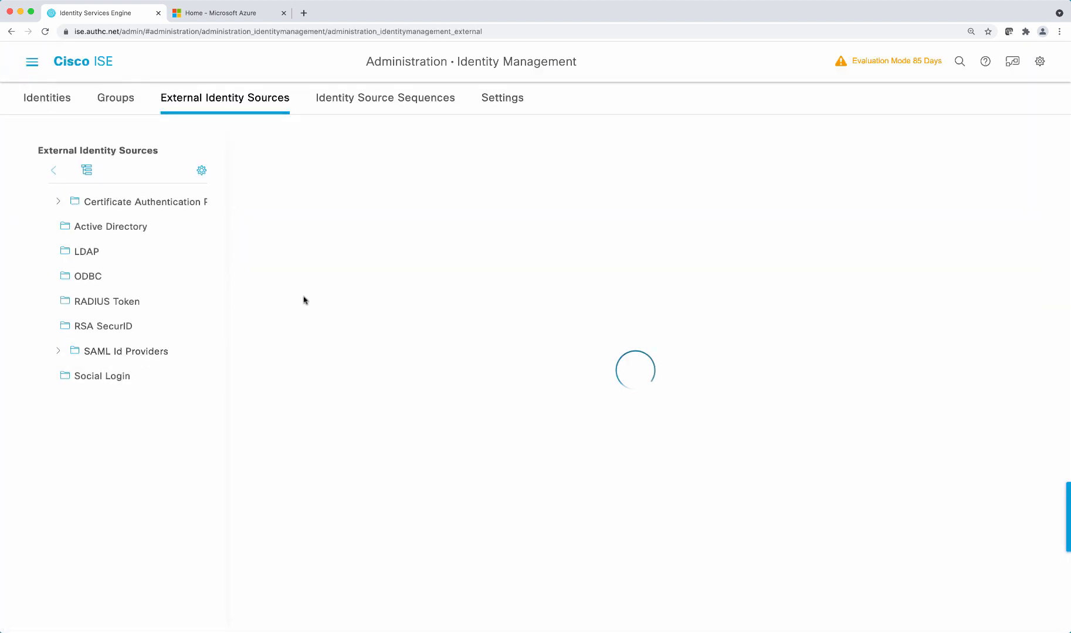
left_click(523, 199)
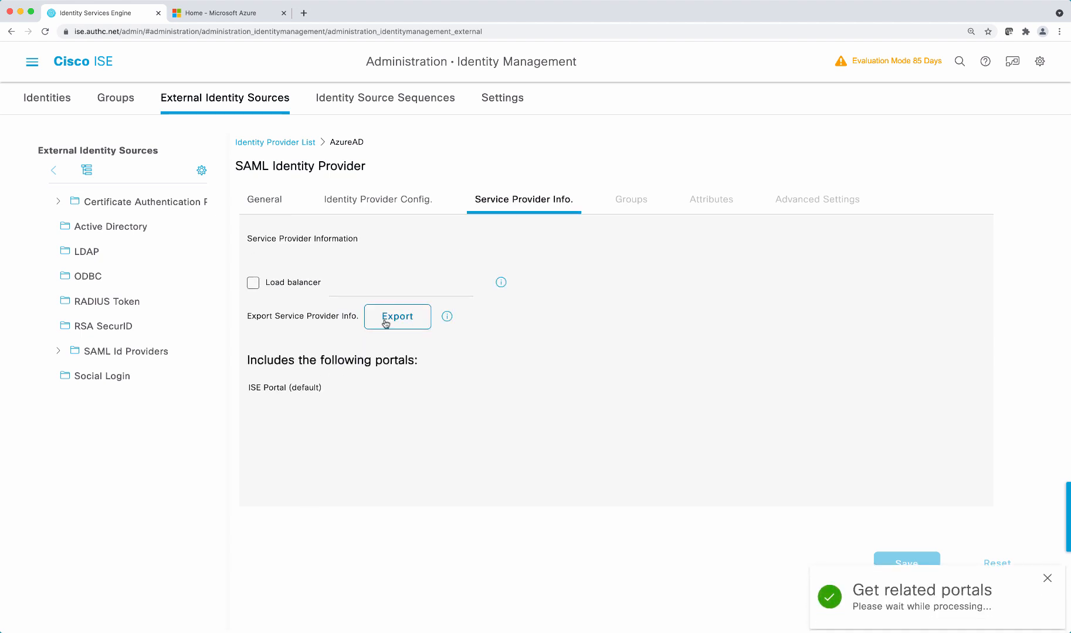
left_click(397, 316)
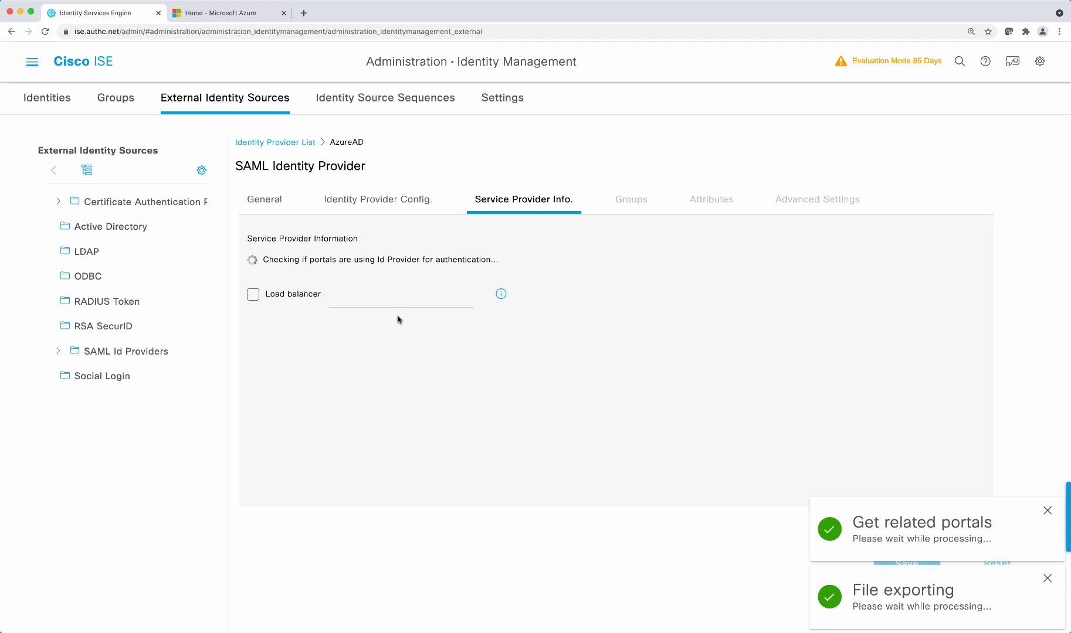
left_click(397, 316)
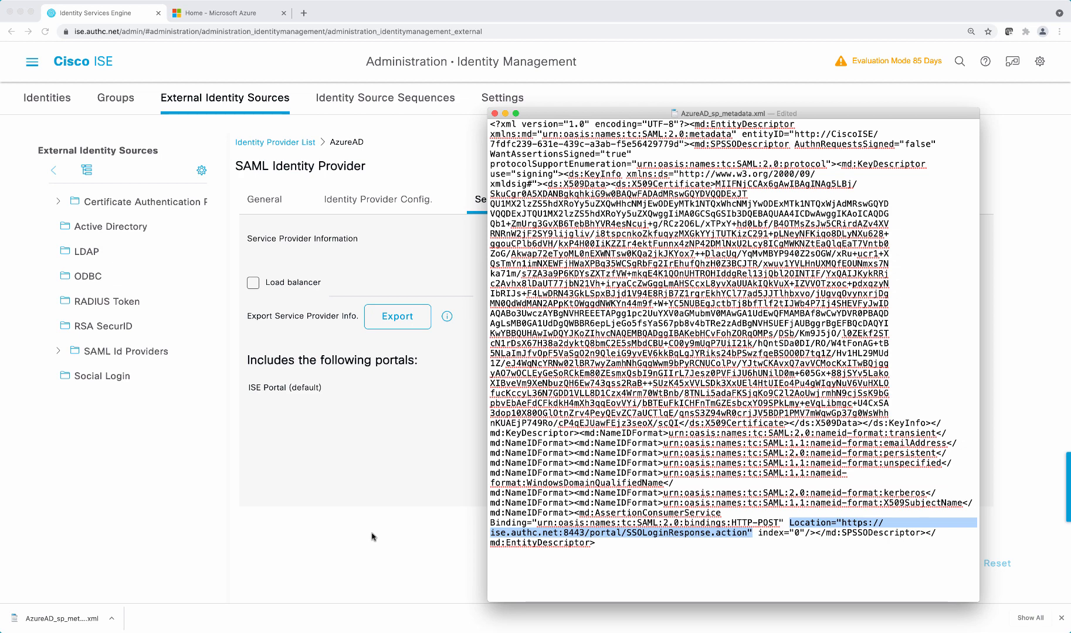
left_click(228, 13)
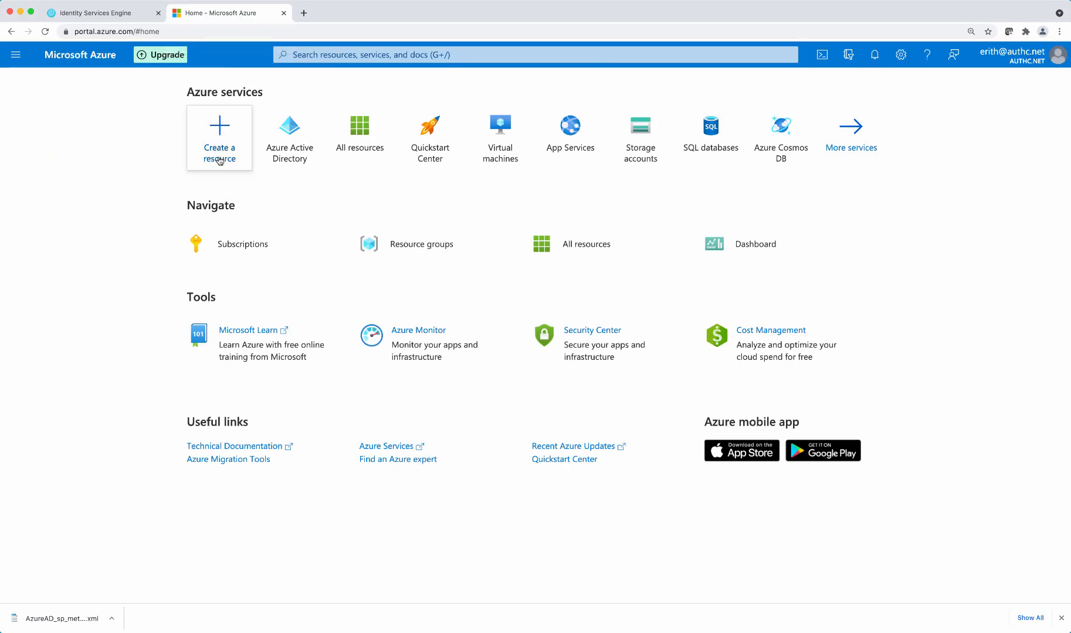
mouse_move(289, 125)
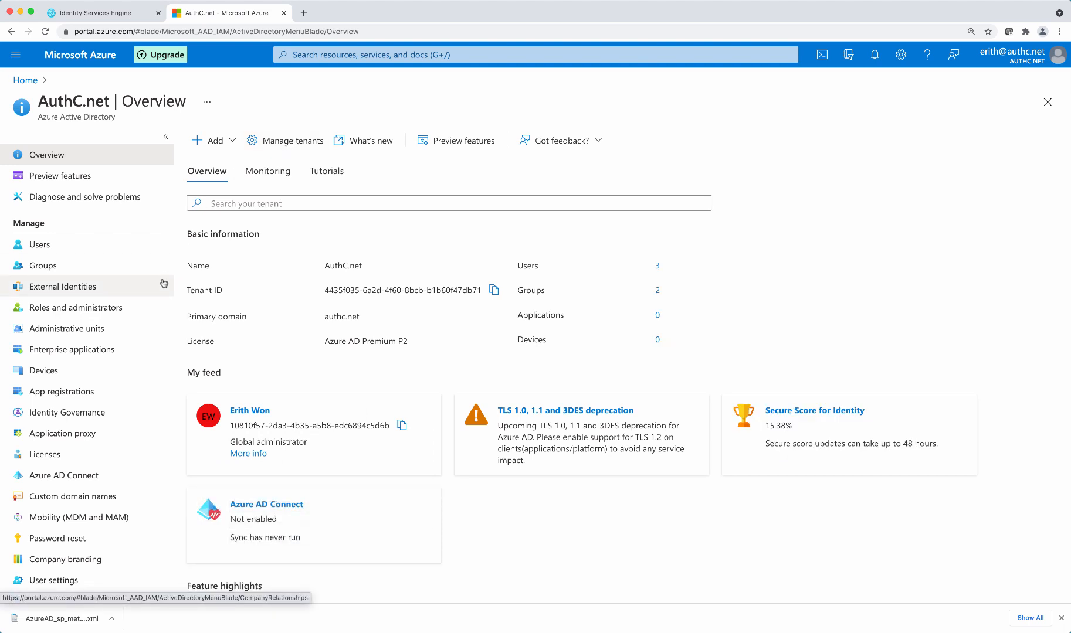
- Review the ISEAdmins and ISEOperators groups in All groups, then return to AuthC.net overview
left_click(42, 266)
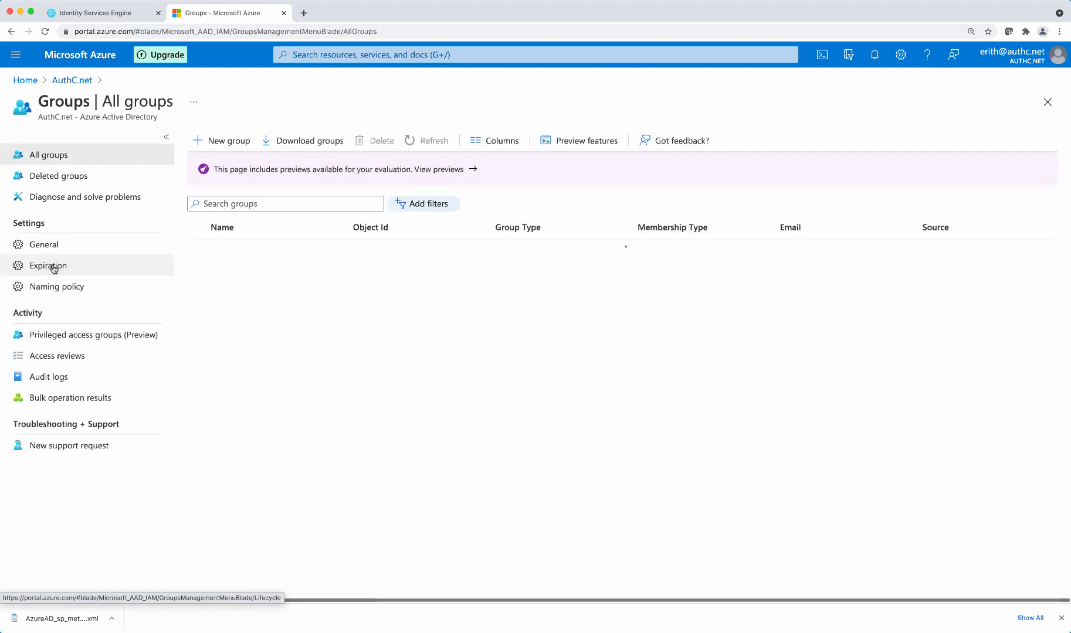
left_click(426, 140)
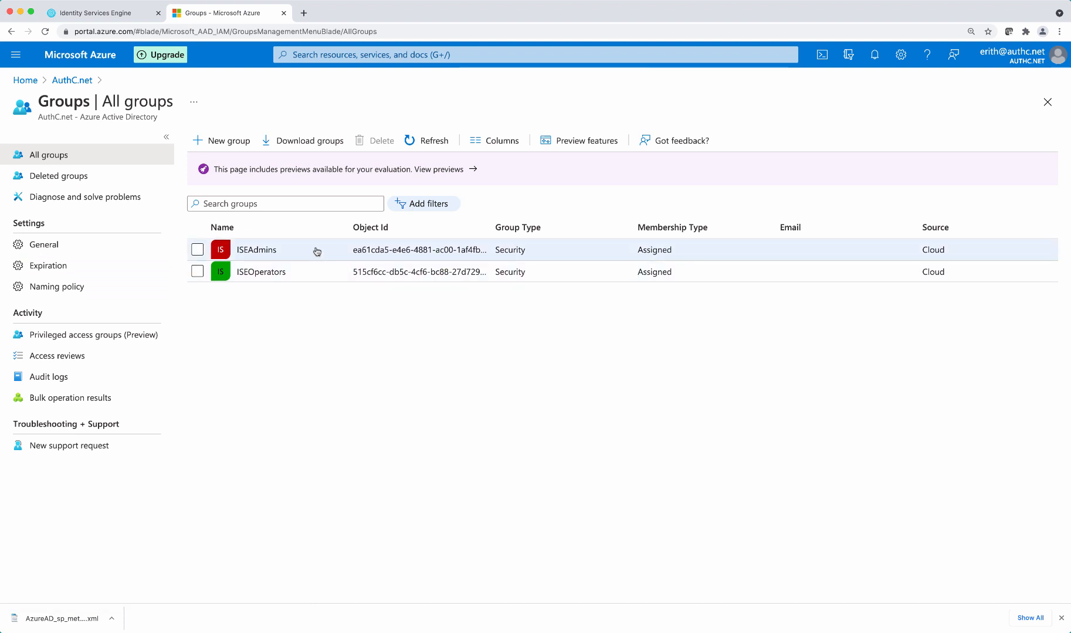
mouse_move(292, 254)
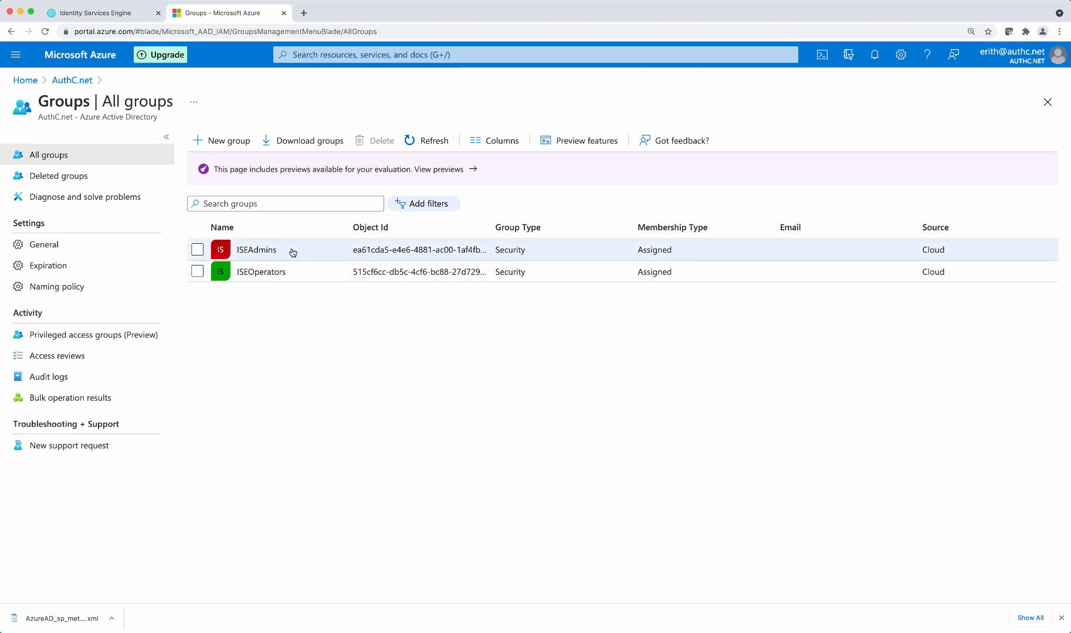
mouse_move(285, 275)
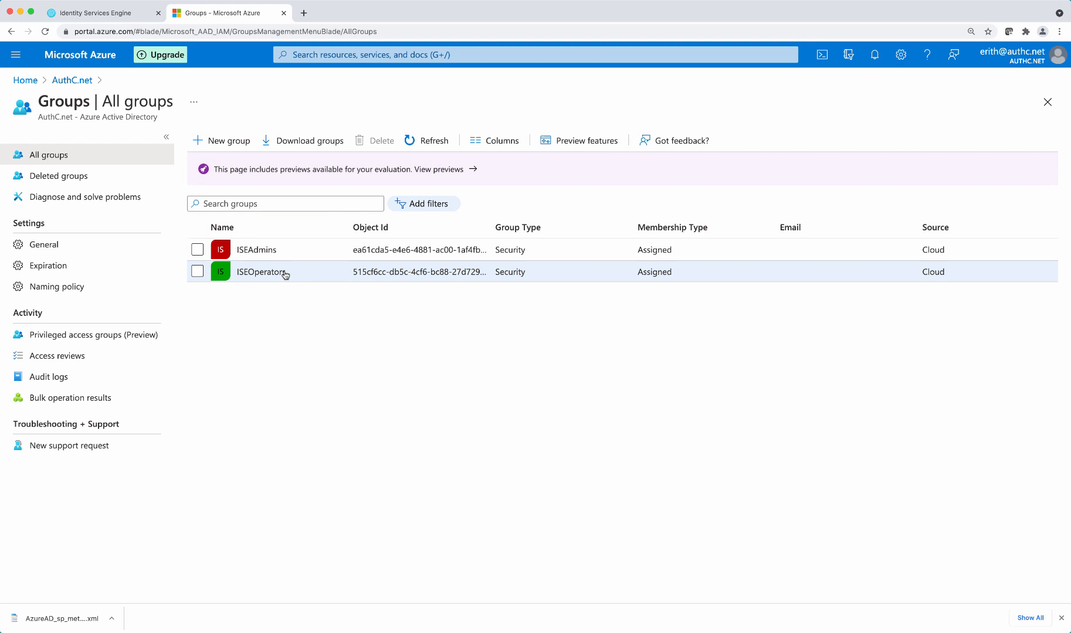
mouse_move(303, 275)
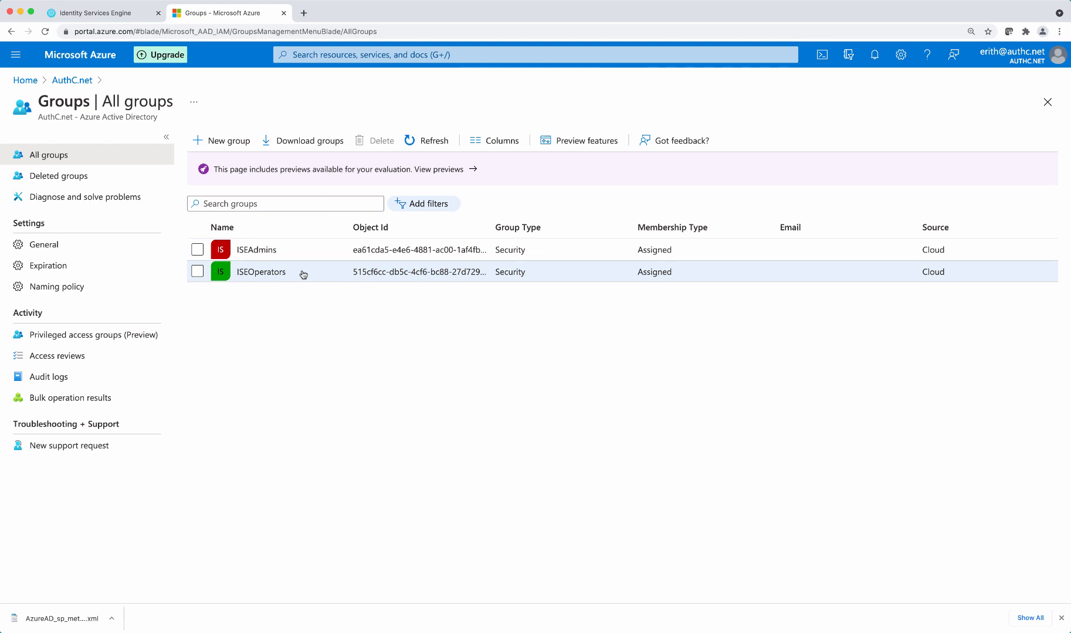
mouse_move(332, 257)
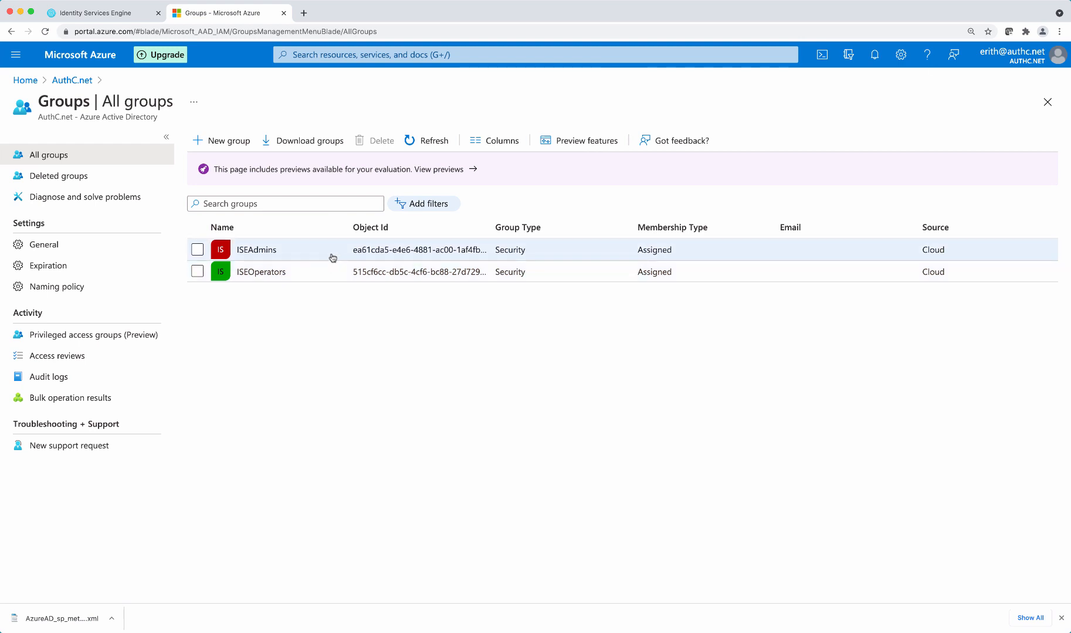
mouse_move(481, 232)
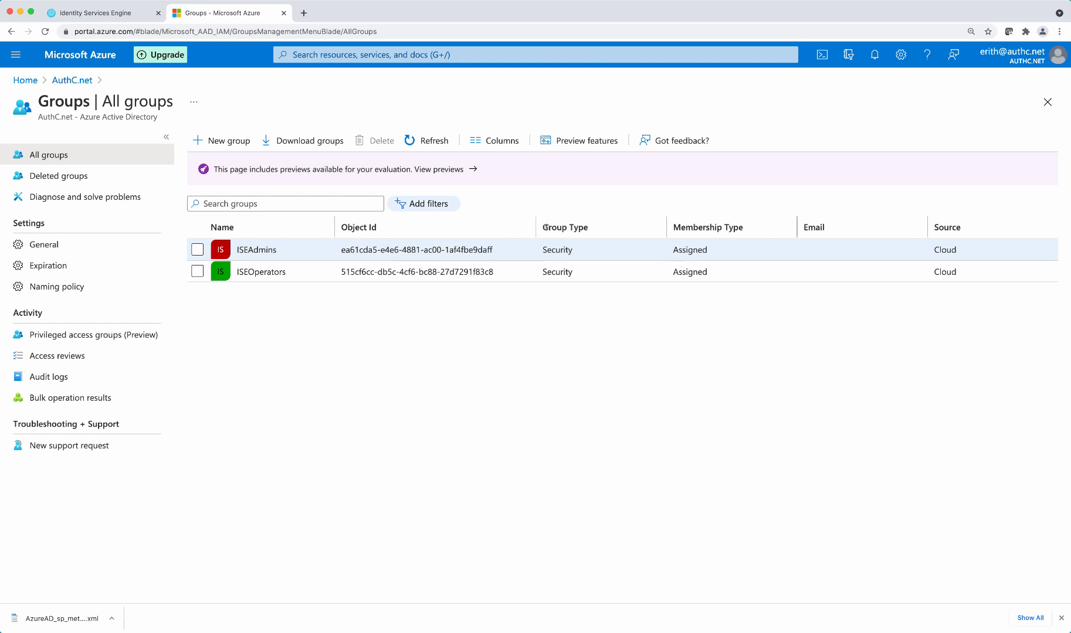
left_click(71, 80)
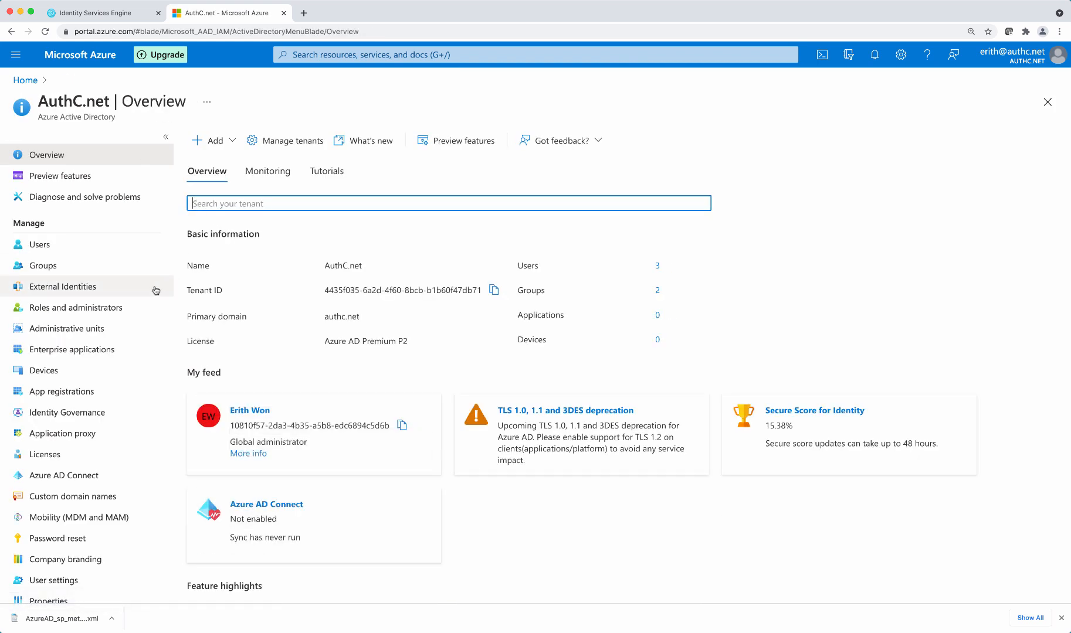
- Create a custom non-gallery enterprise application named ISE_Admin
left_click(72, 349)
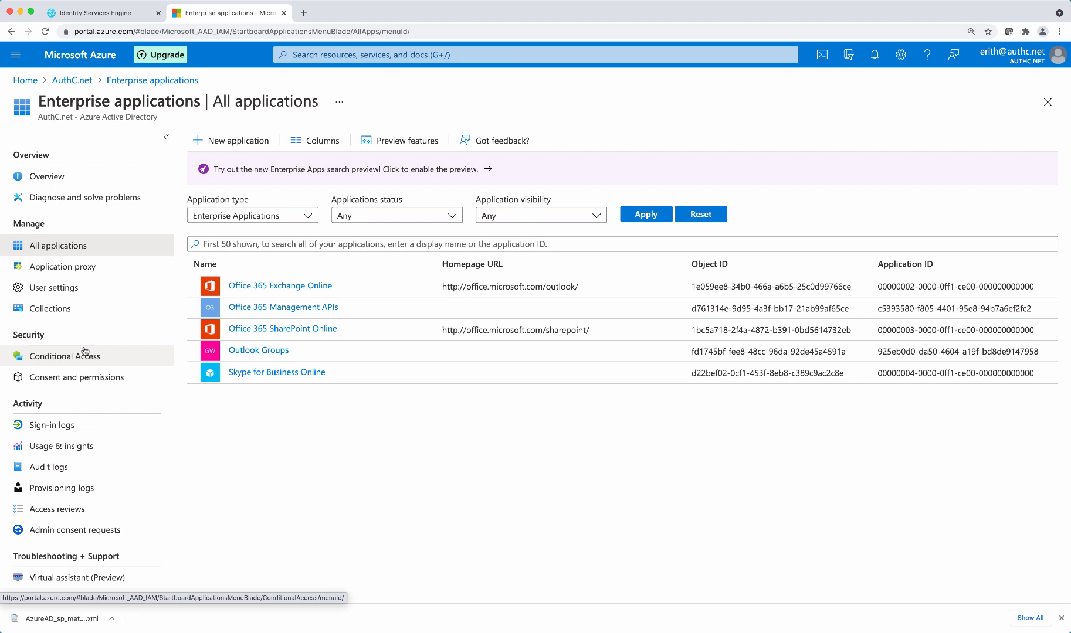
left_click(238, 140)
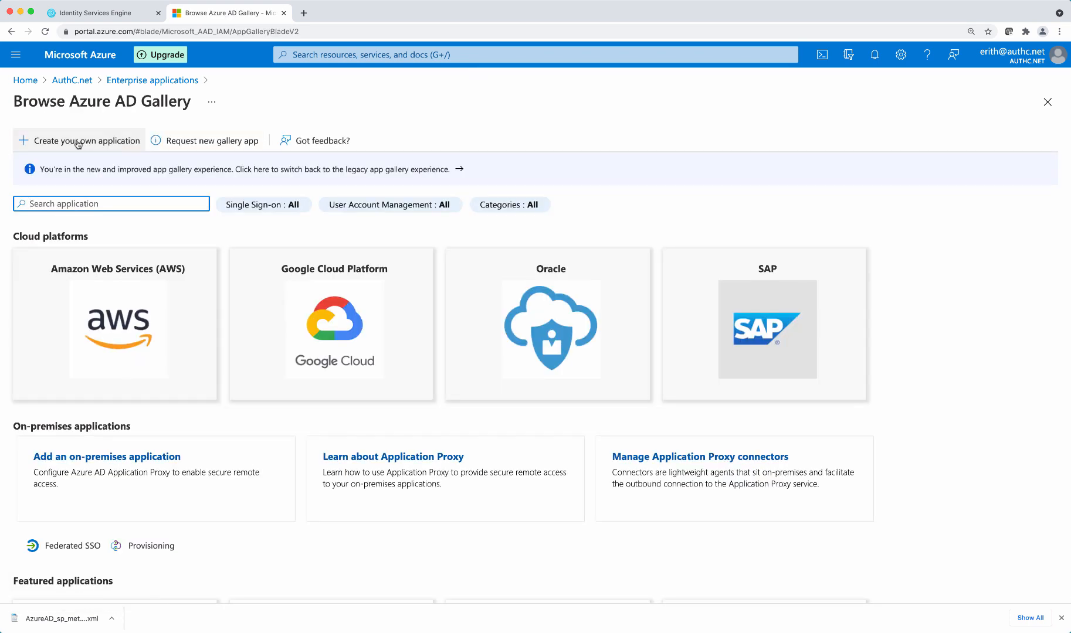
left_click(79, 140)
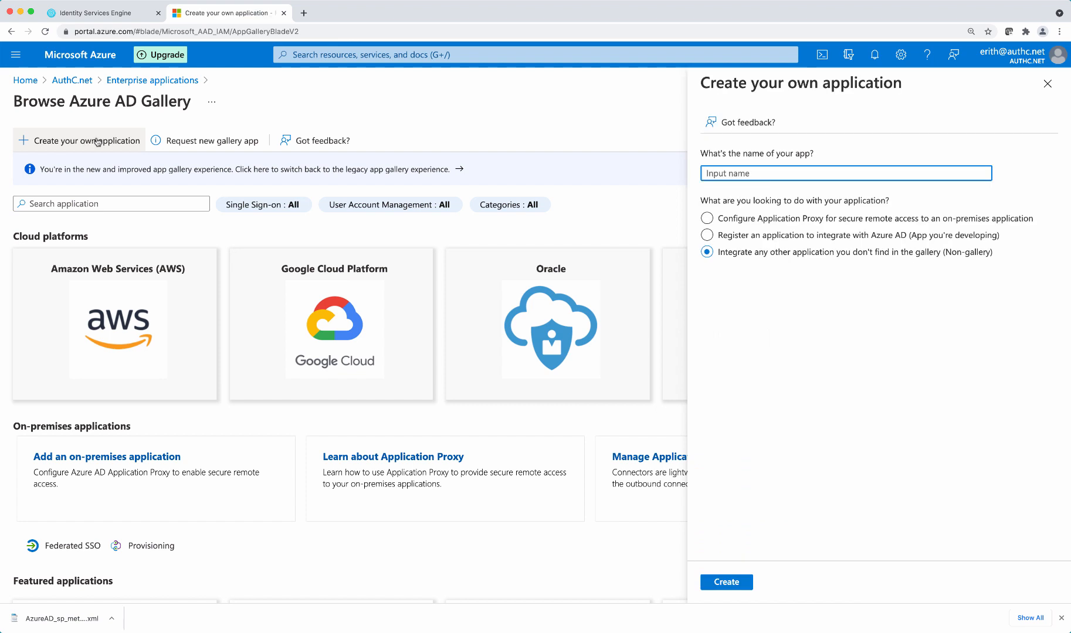
type("ISE_Admin")
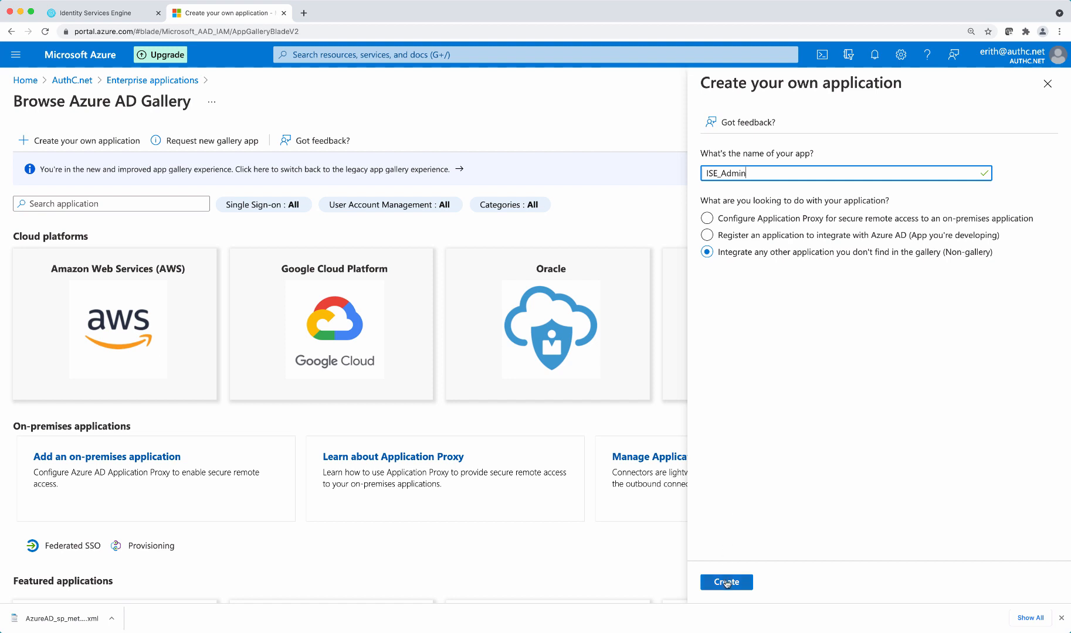
left_click(725, 582)
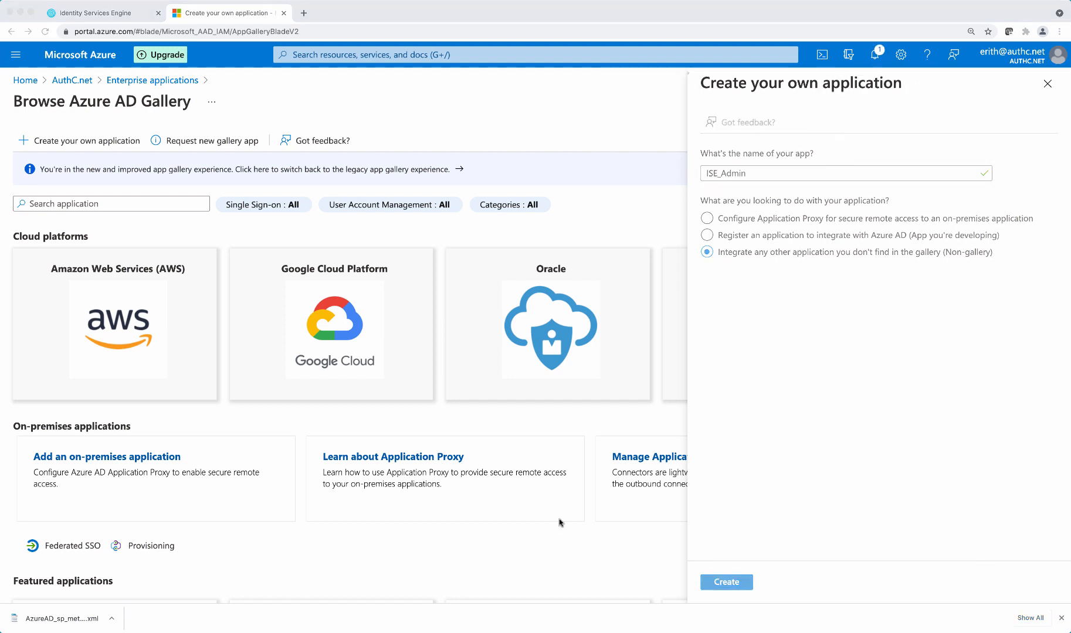
left_click(725, 583)
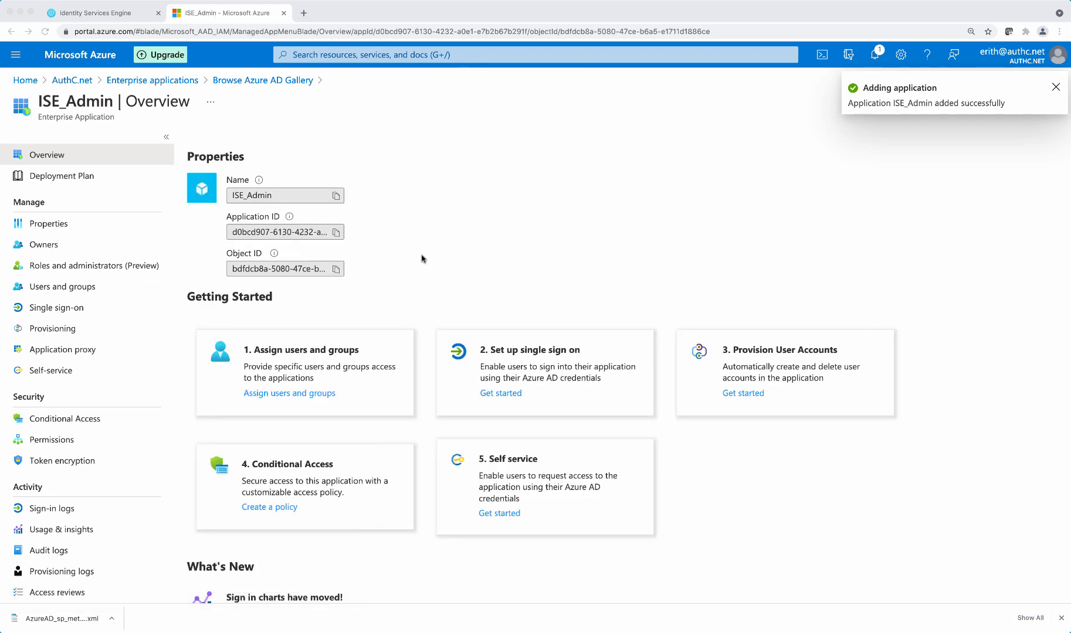
- Assign ISEAdmins and ISEOperators to ISE_Admin and choose SAML as the sign-on method
left_click(61, 286)
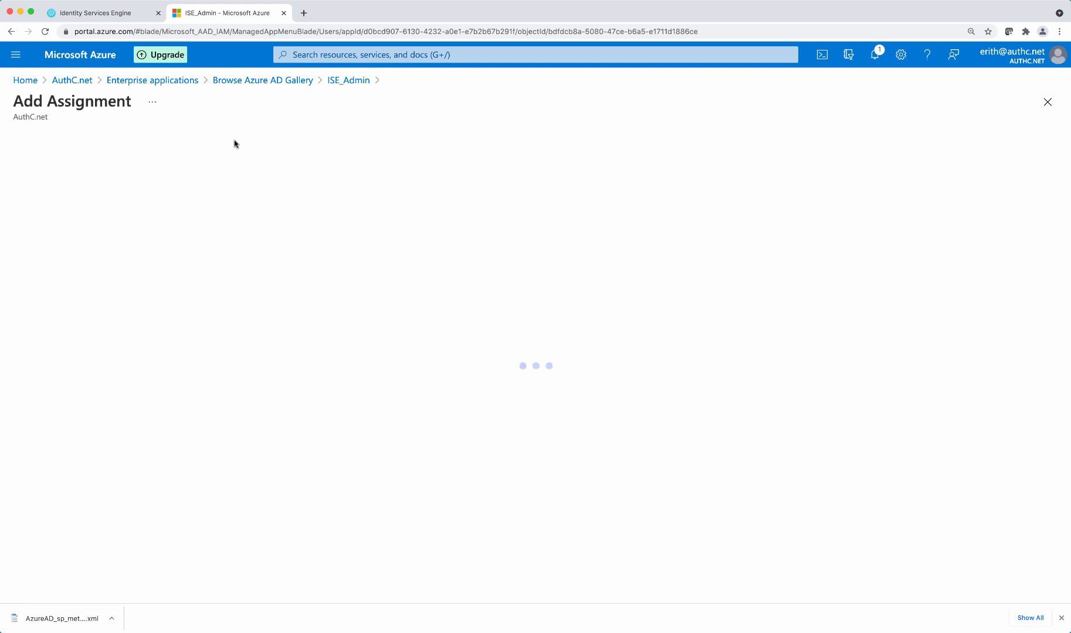
left_click(46, 165)
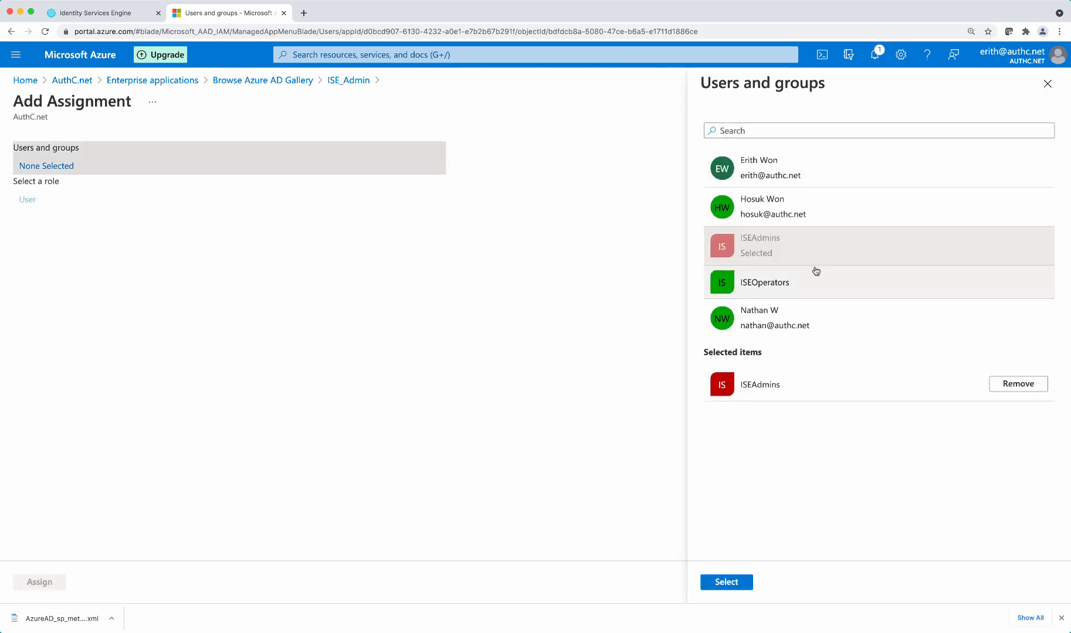
left_click(764, 282)
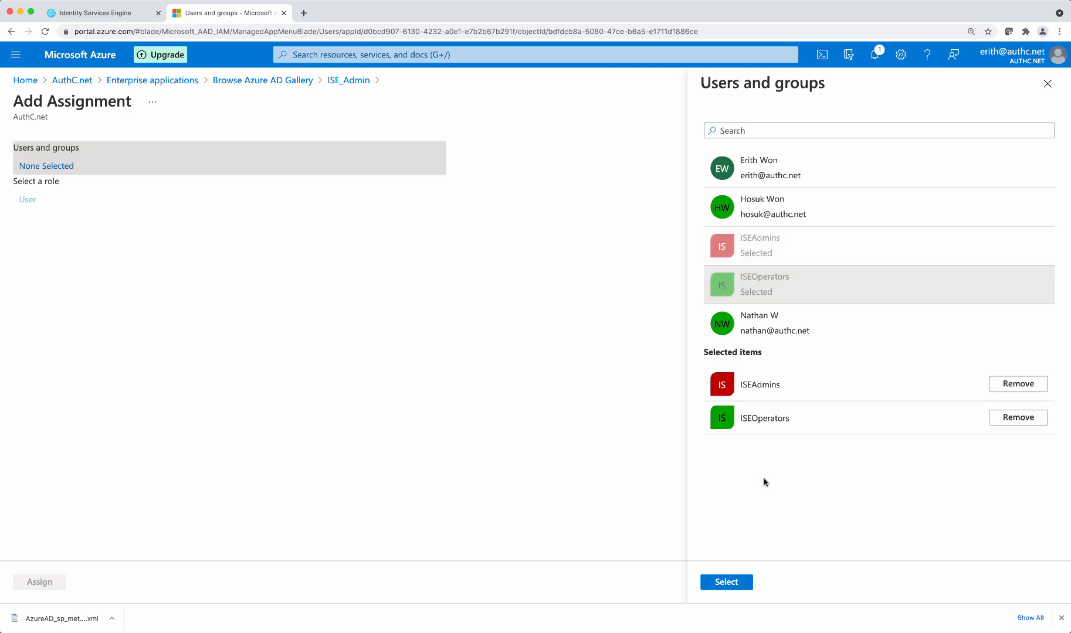
left_click(725, 583)
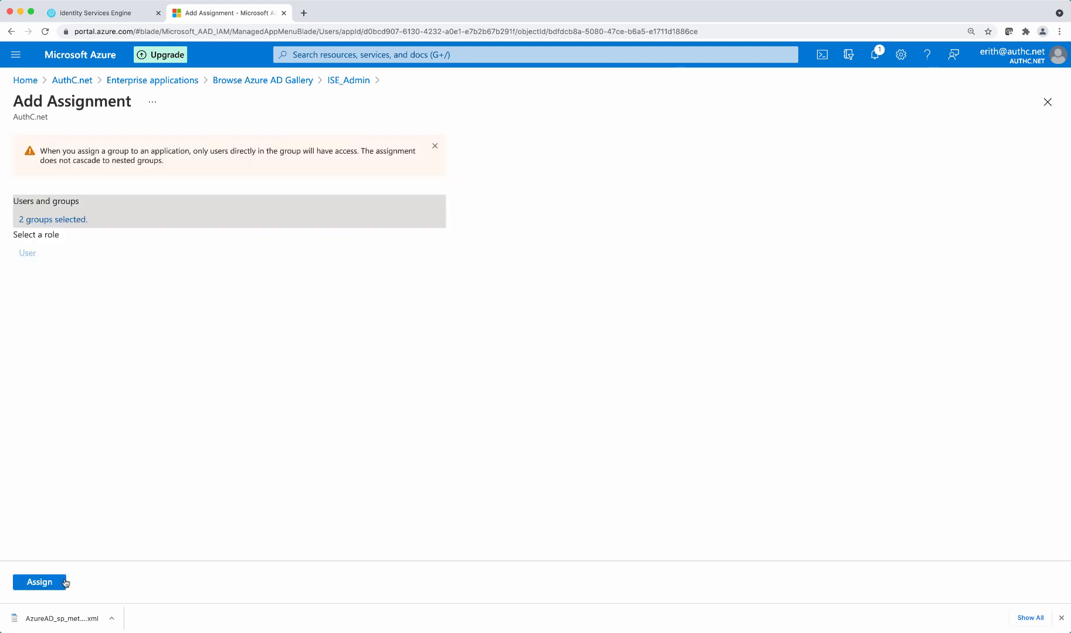
left_click(38, 582)
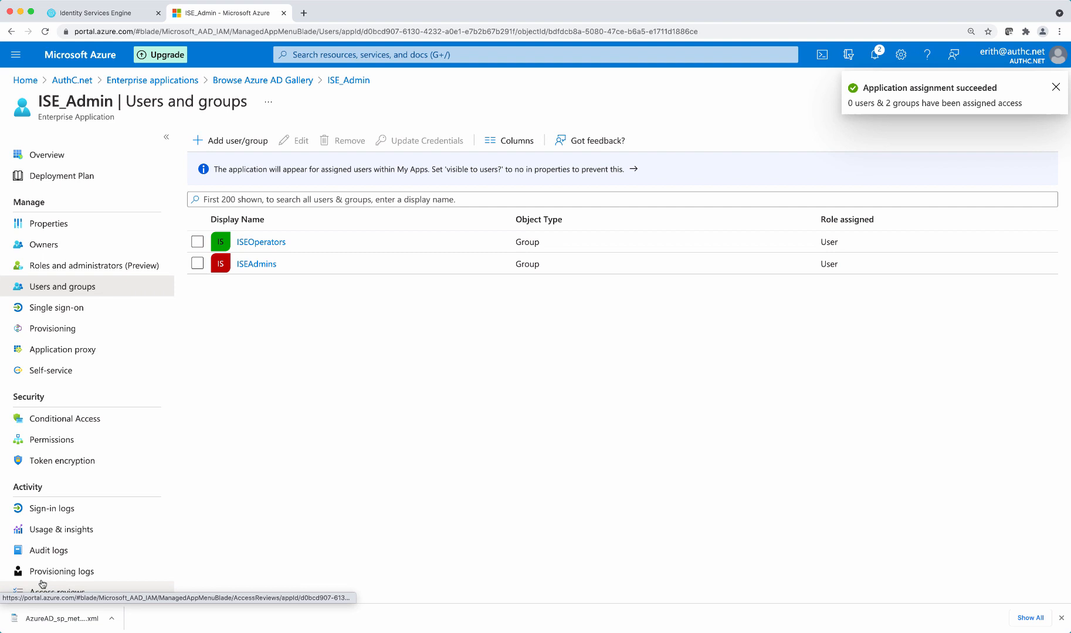
mouse_move(55, 307)
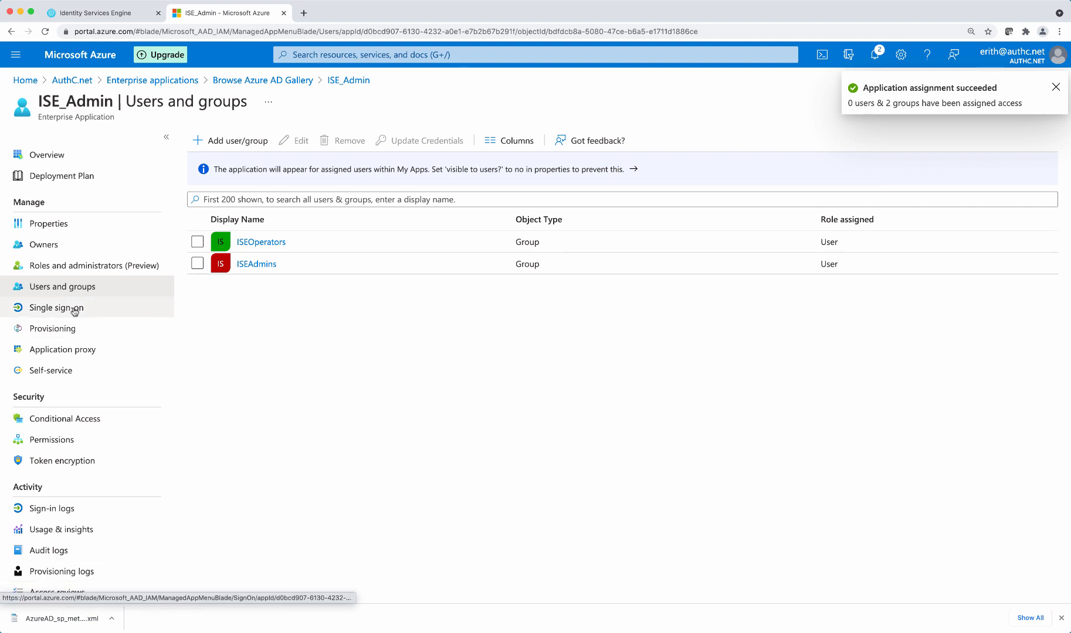
left_click(55, 308)
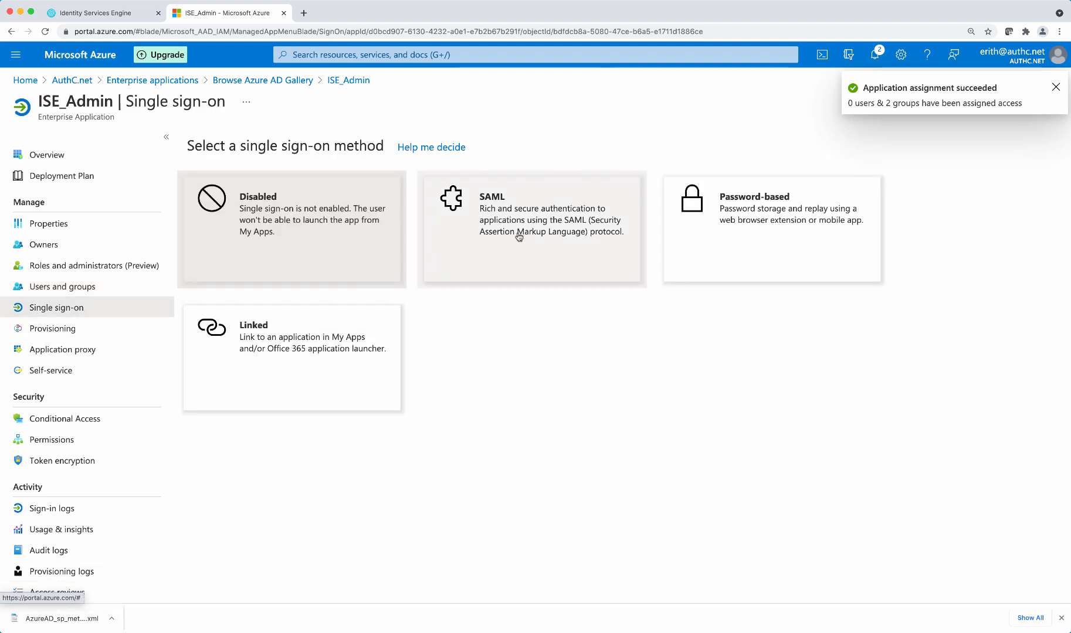
left_click(531, 228)
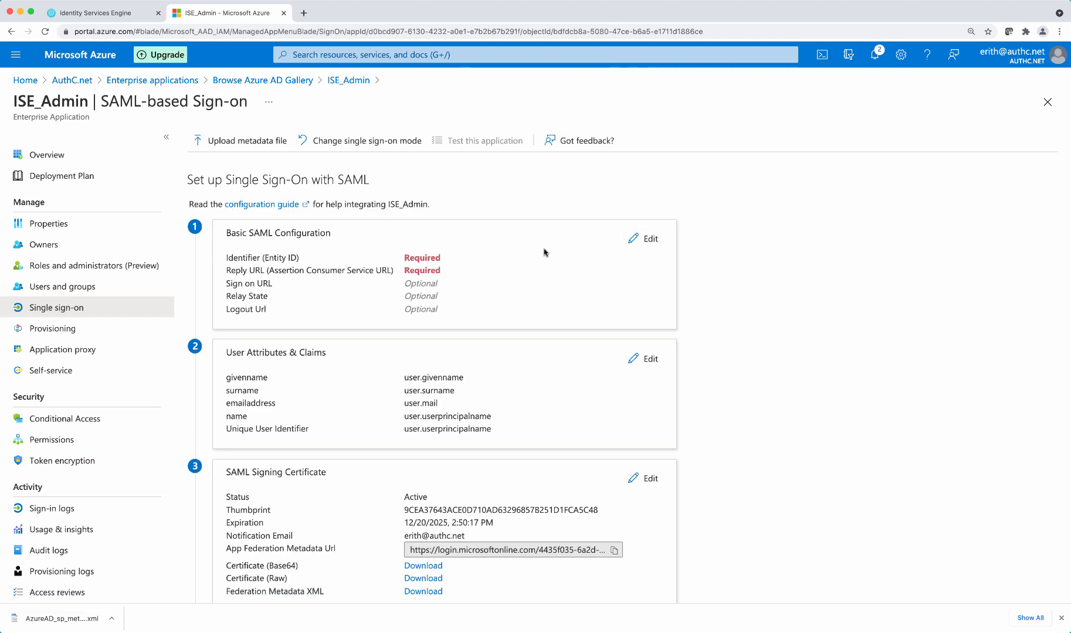
left_click(642, 238)
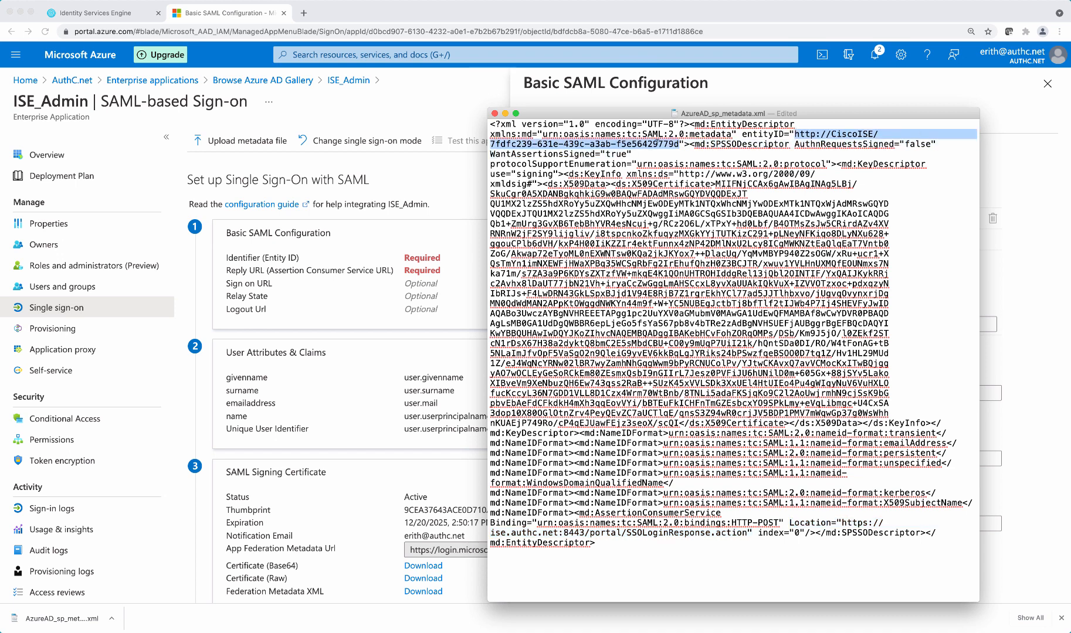
mouse_move(736, 95)
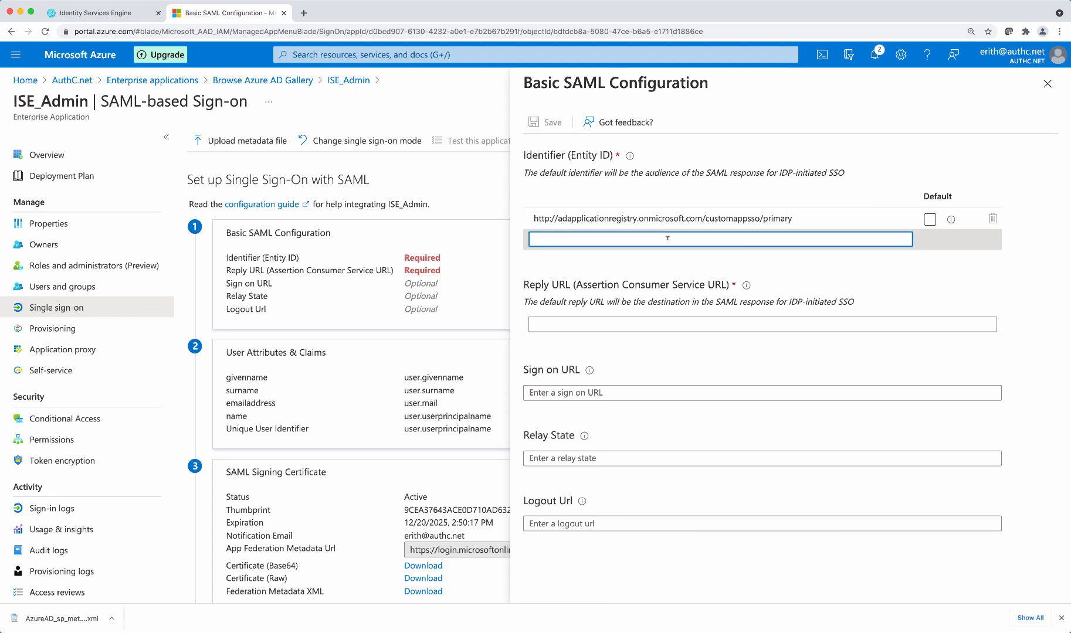
type("http://CiscoISE/7fdfc239-631e-439c-a3ab-f5e56429779d")
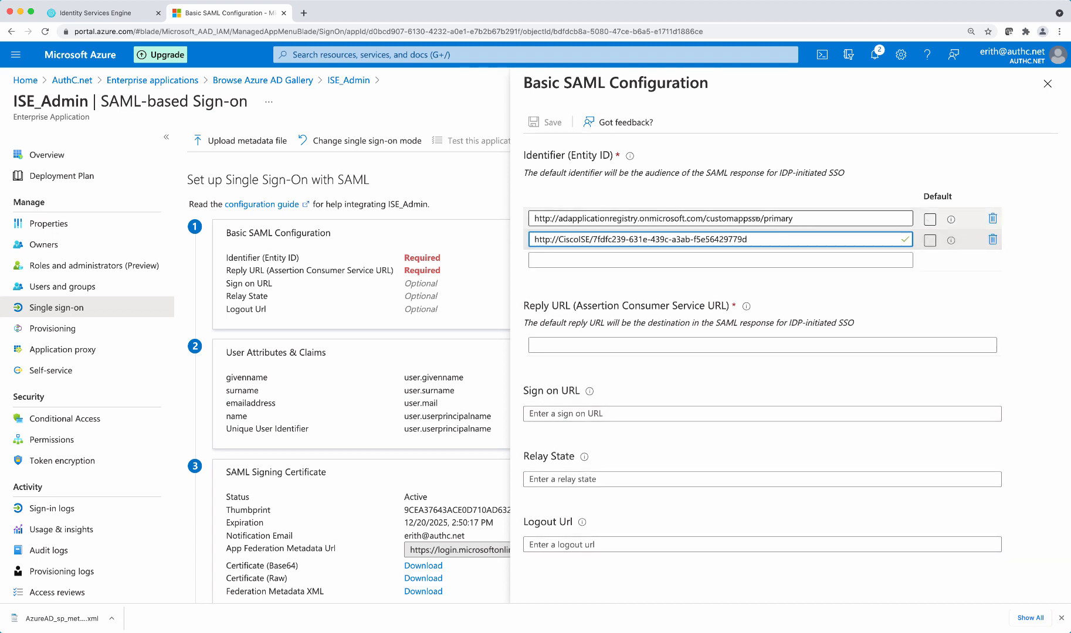
left_click(992, 219)
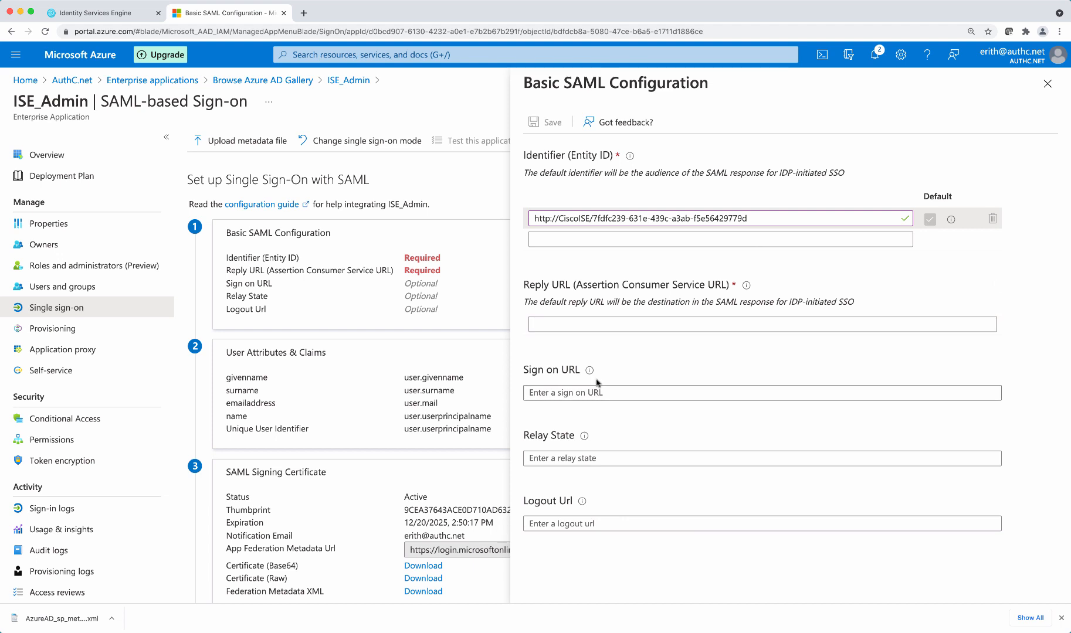
type("https://ise.authc.net:8443/portal/SSOLoginResponse.action")
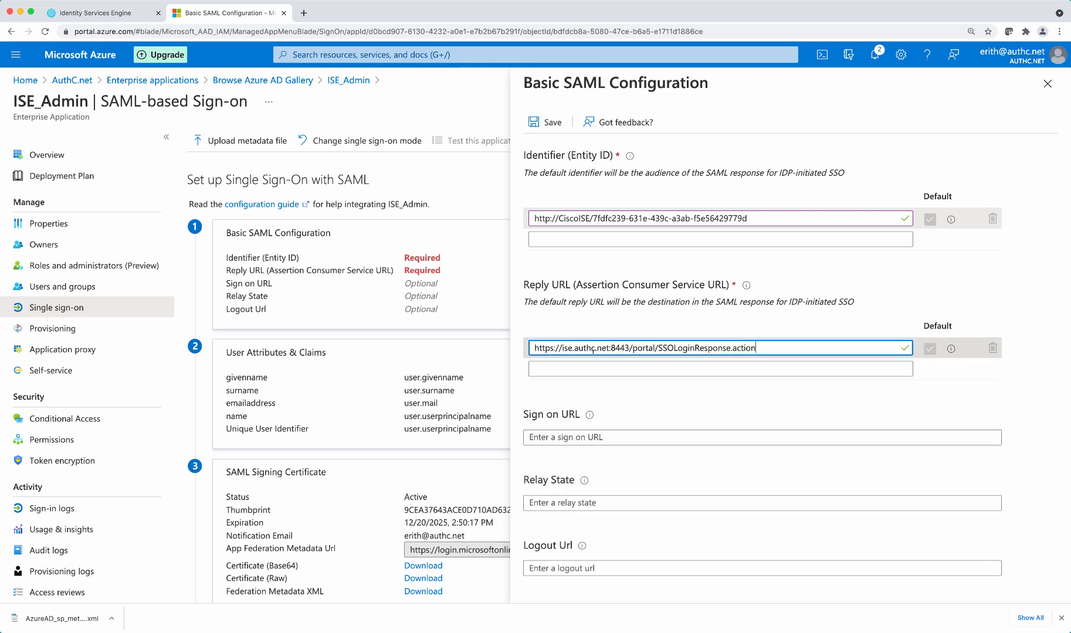
left_click(719, 368)
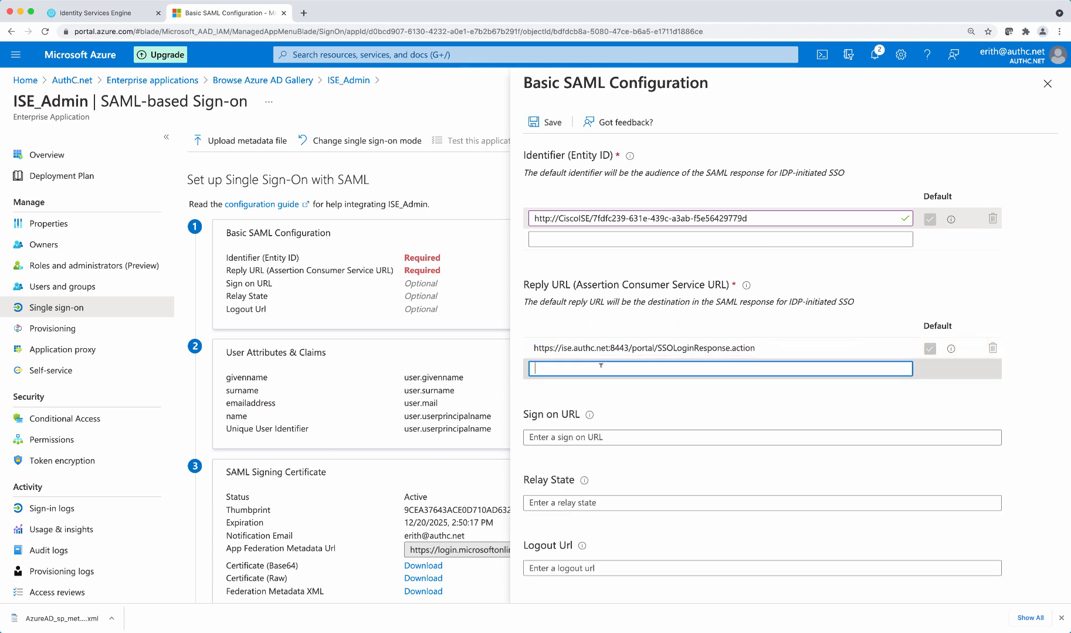
type("https://ise.authc.net:8443/portal/SSOLoginResponse.action")
type("https://192.168.201.93:8443/portal/SSOLoginResponse.action")
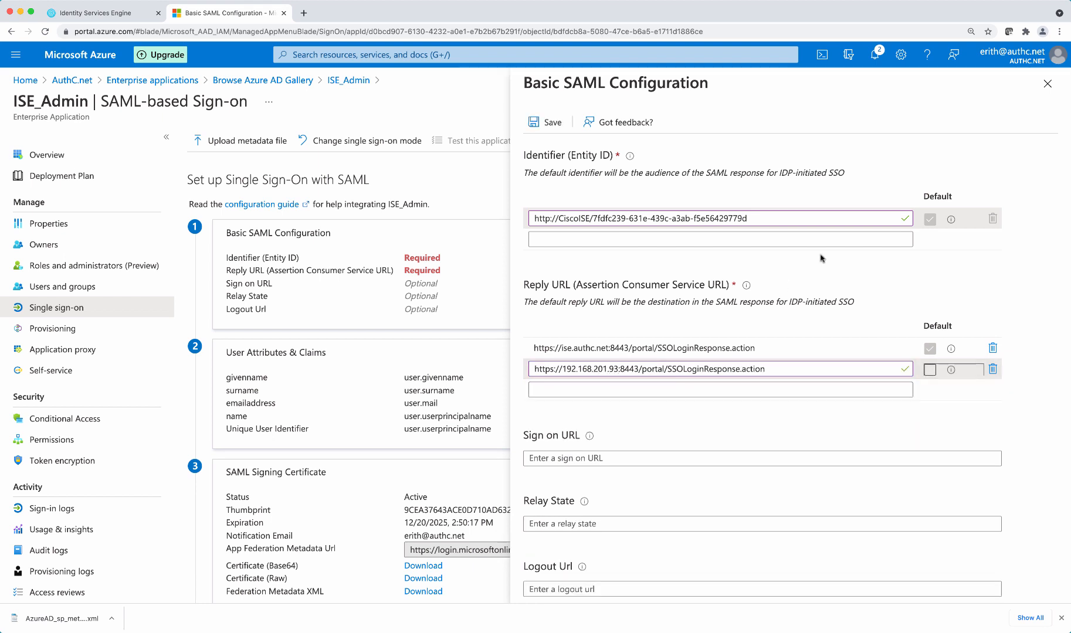
left_click(545, 121)
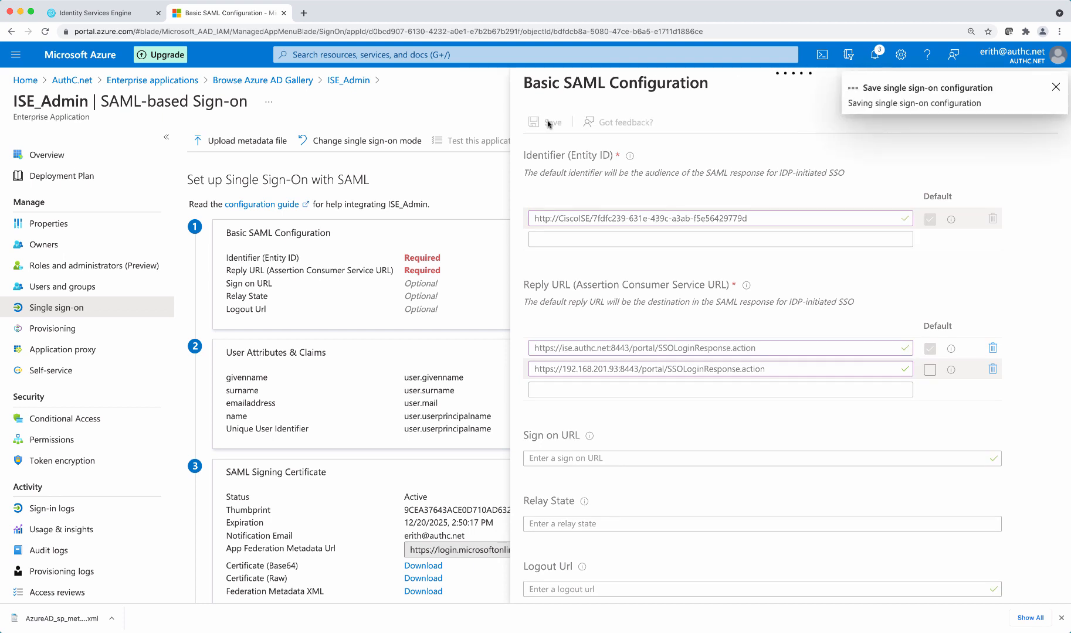
left_click(545, 121)
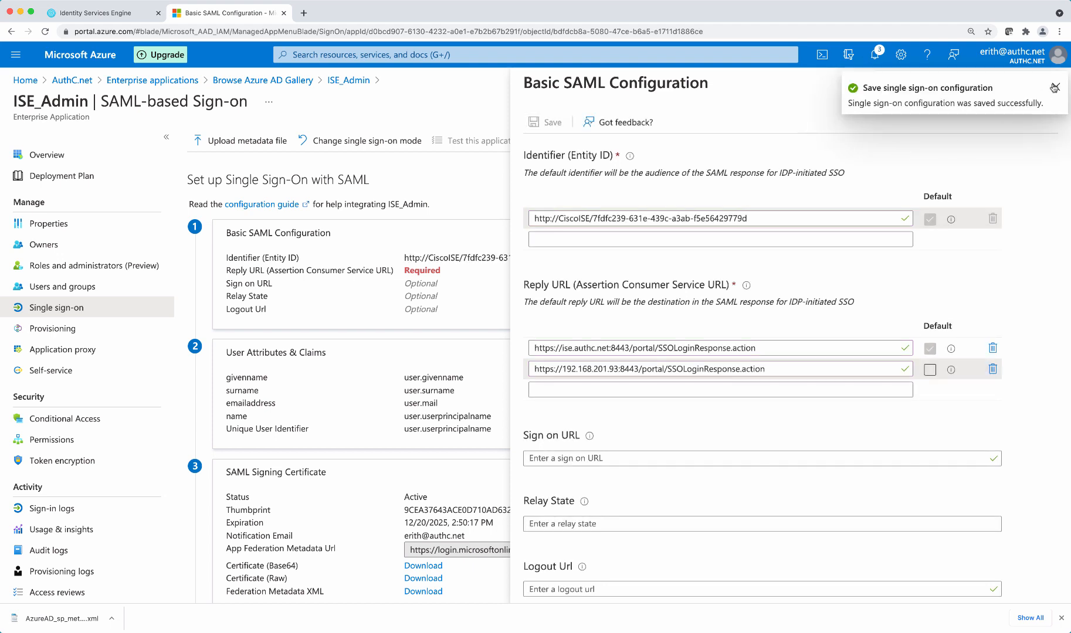
- Add a group claim for groups assigned to the application, with the custom name Groups
left_click(1059, 102)
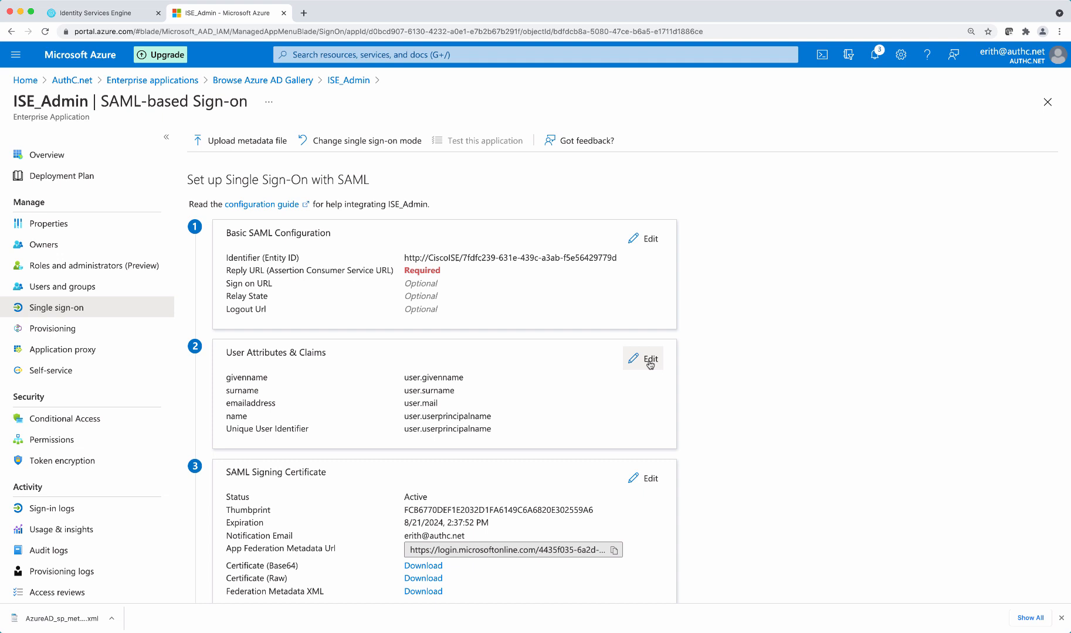
left_click(642, 358)
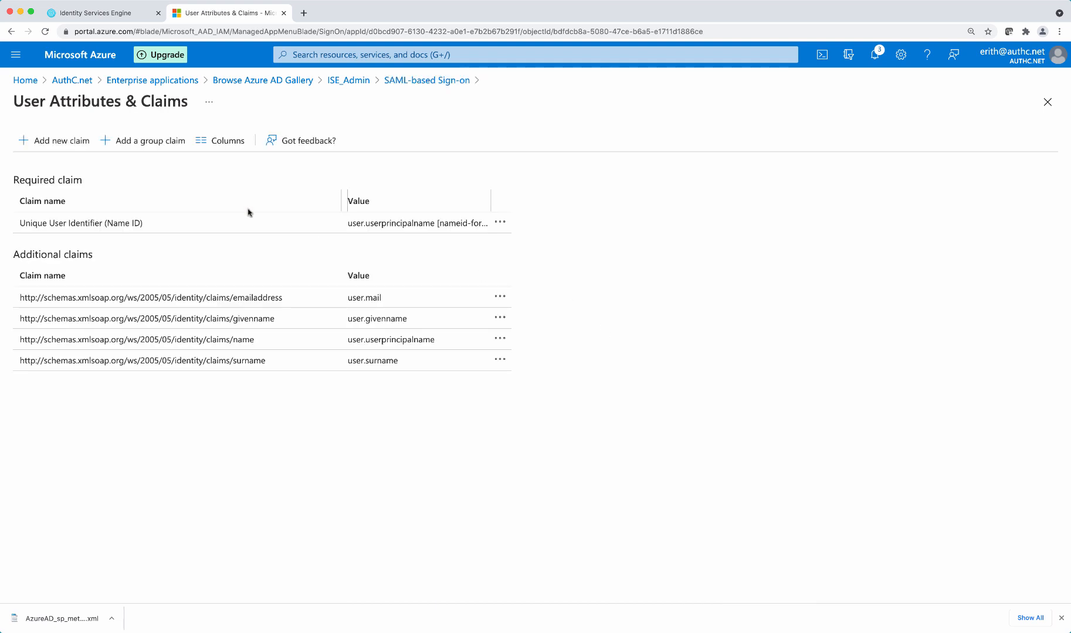
left_click(149, 141)
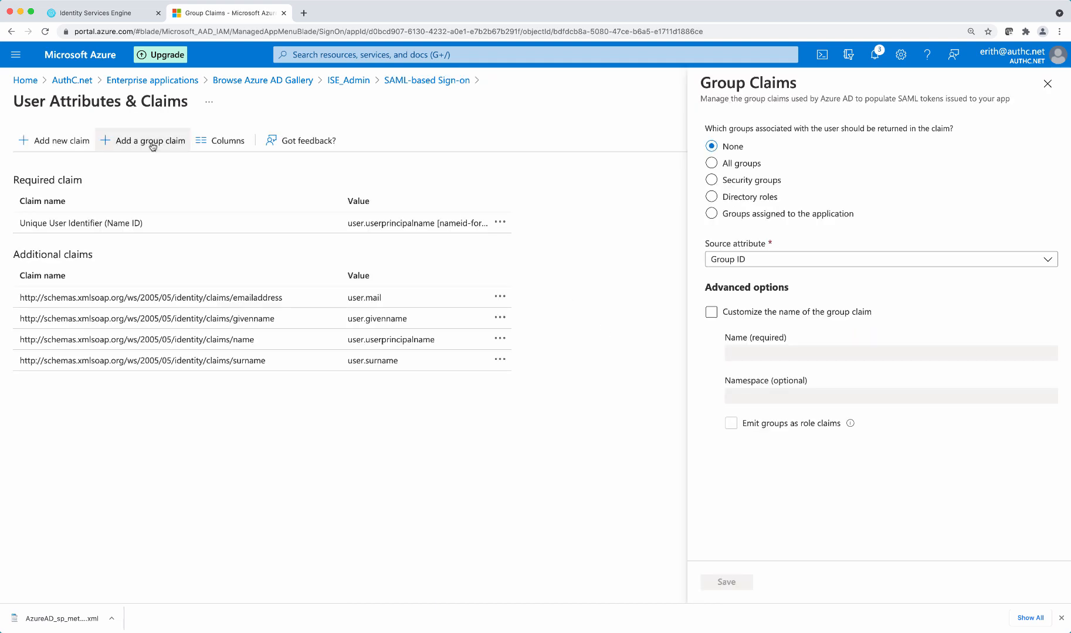
left_click(711, 214)
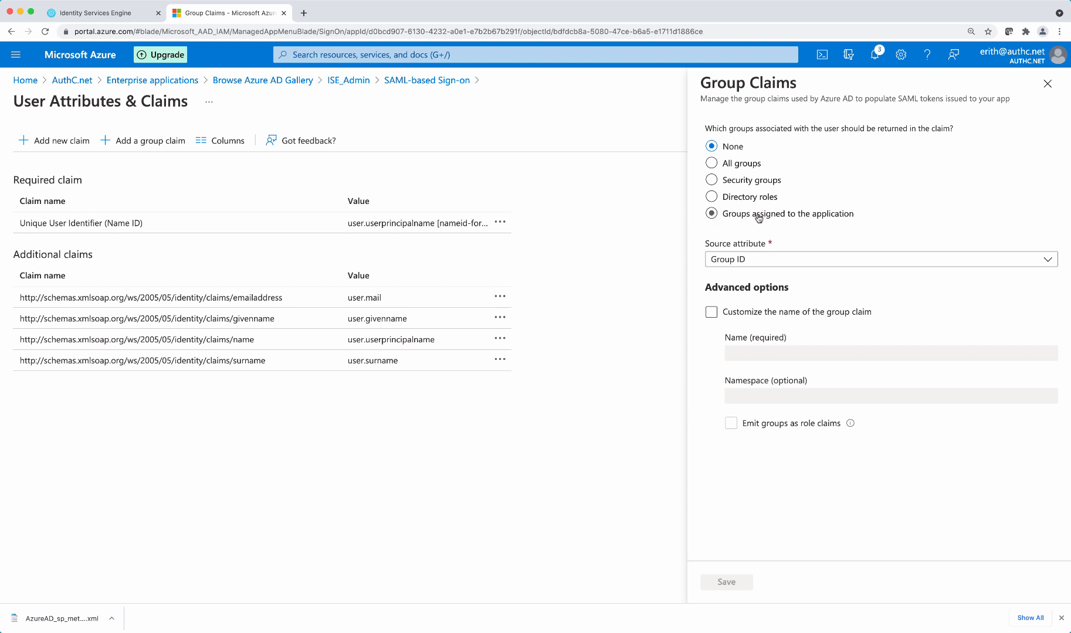
left_click(711, 212)
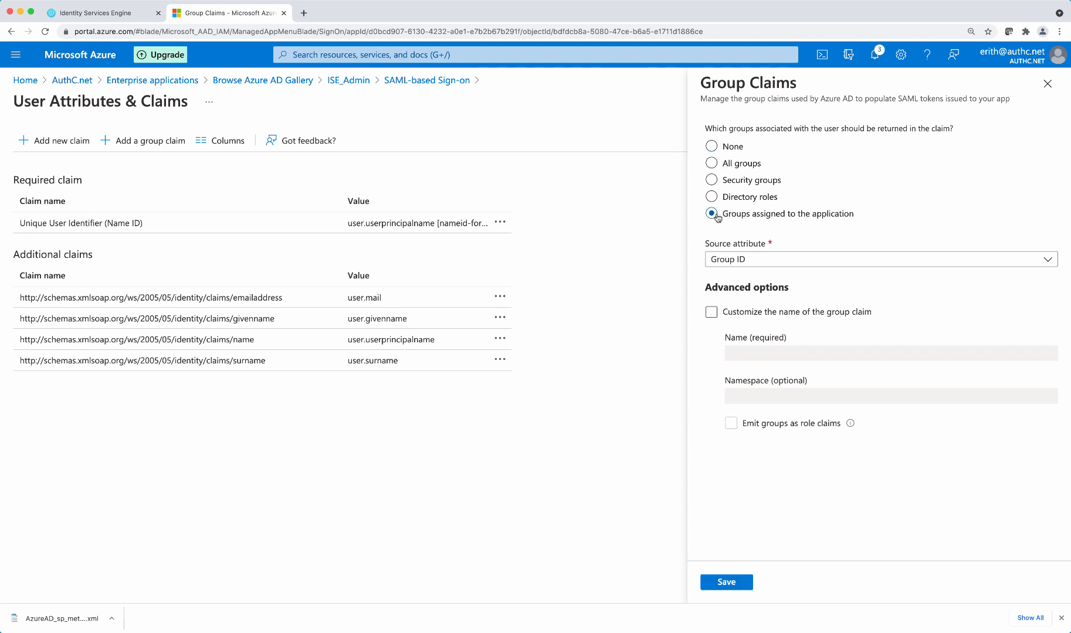
left_click(711, 311)
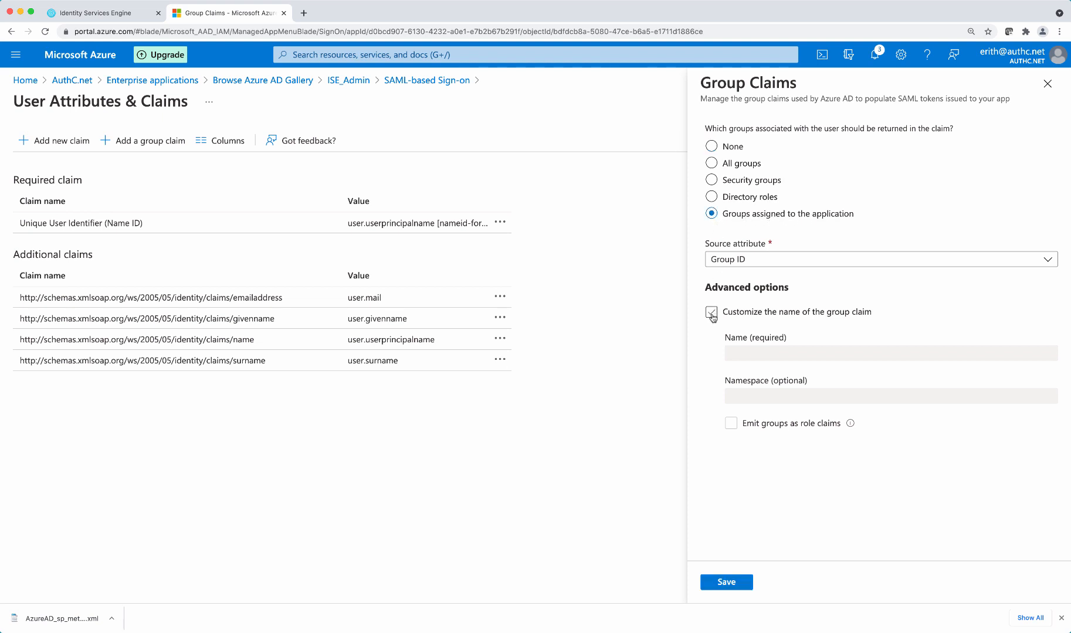
left_click(711, 312)
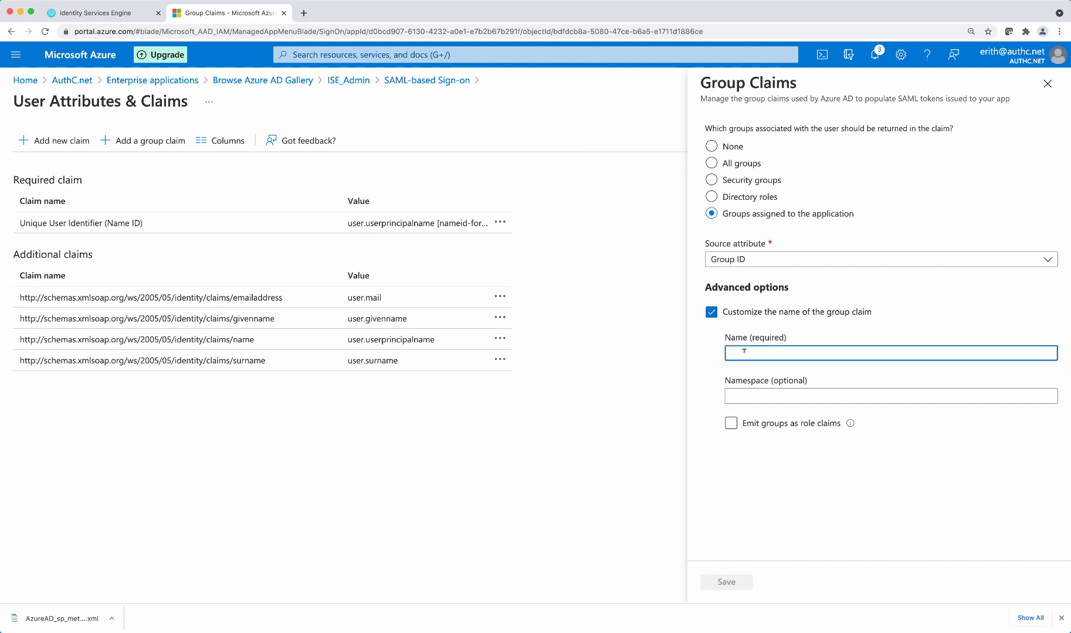
type("Groups")
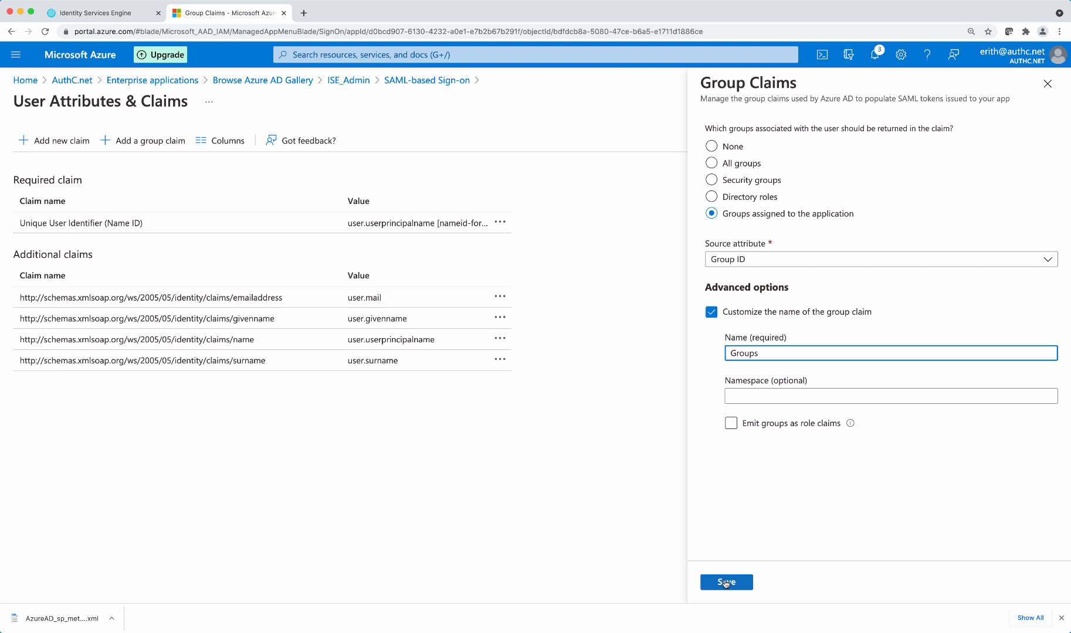
left_click(726, 582)
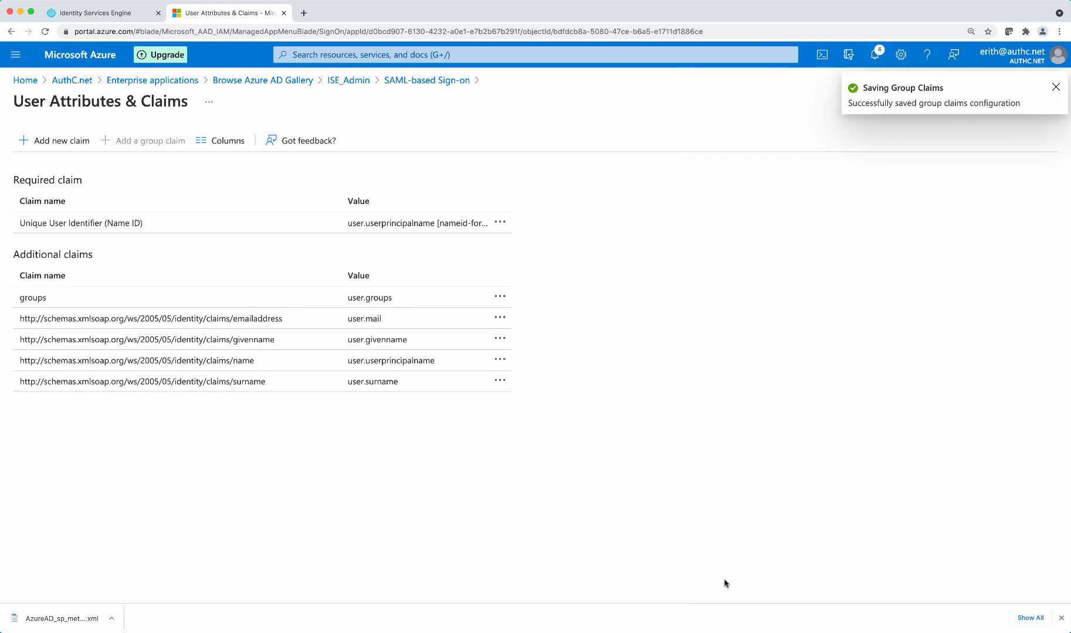
mouse_move(463, 139)
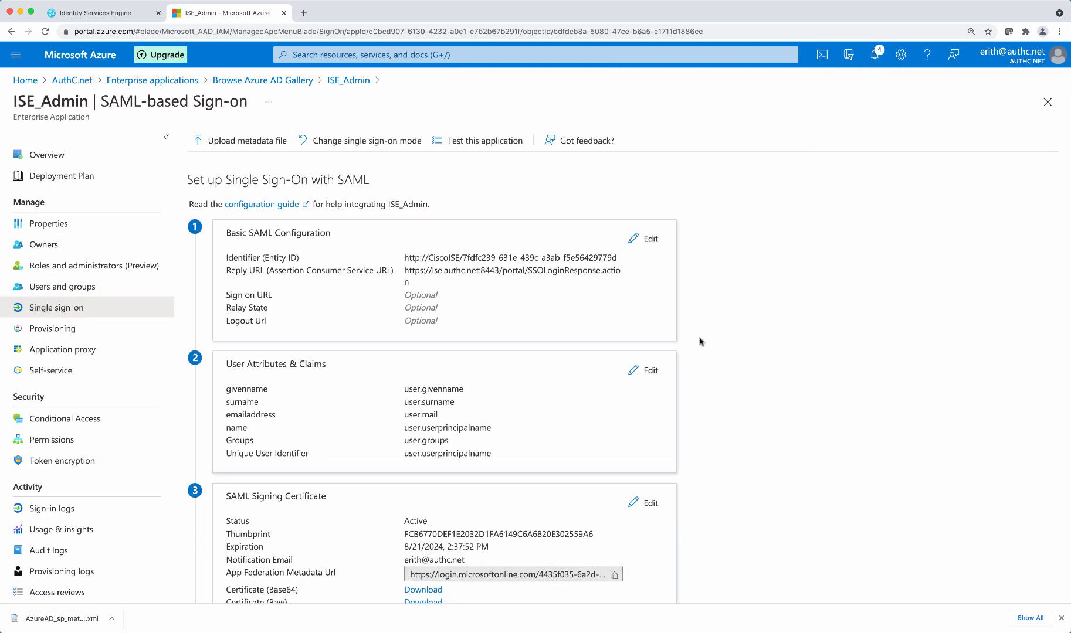
- Download the Federation Metadata XML from the SAML Signing Certificate section
scroll("down", 3)
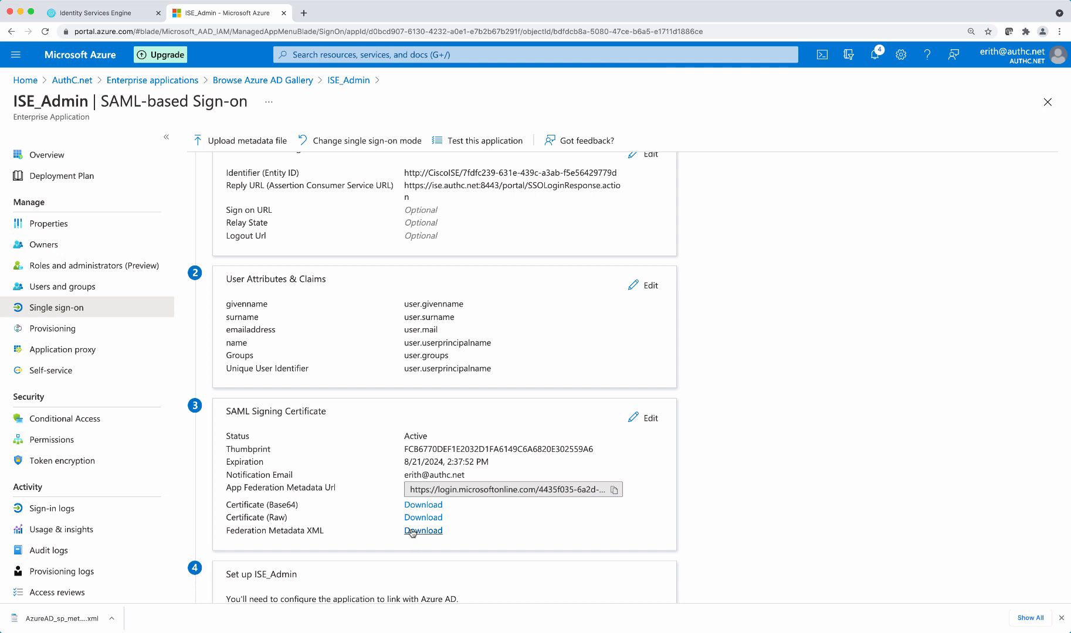
left_click(423, 530)
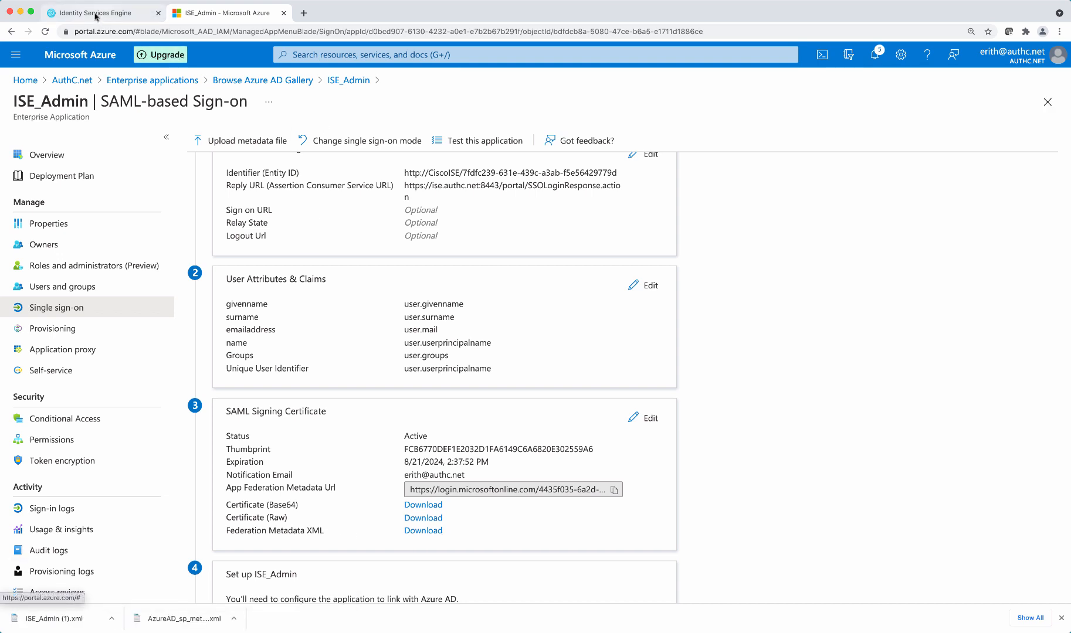
- Import the Azure federation metadata XML into AzureAD's Identity Provider Config in ISE
left_click(100, 12)
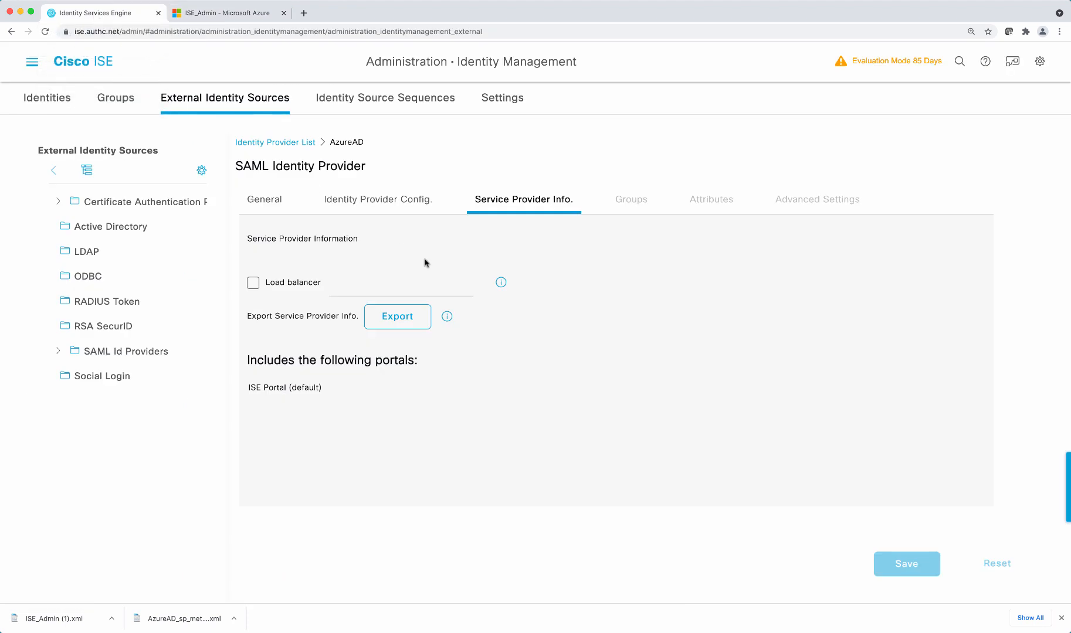
mouse_move(377, 198)
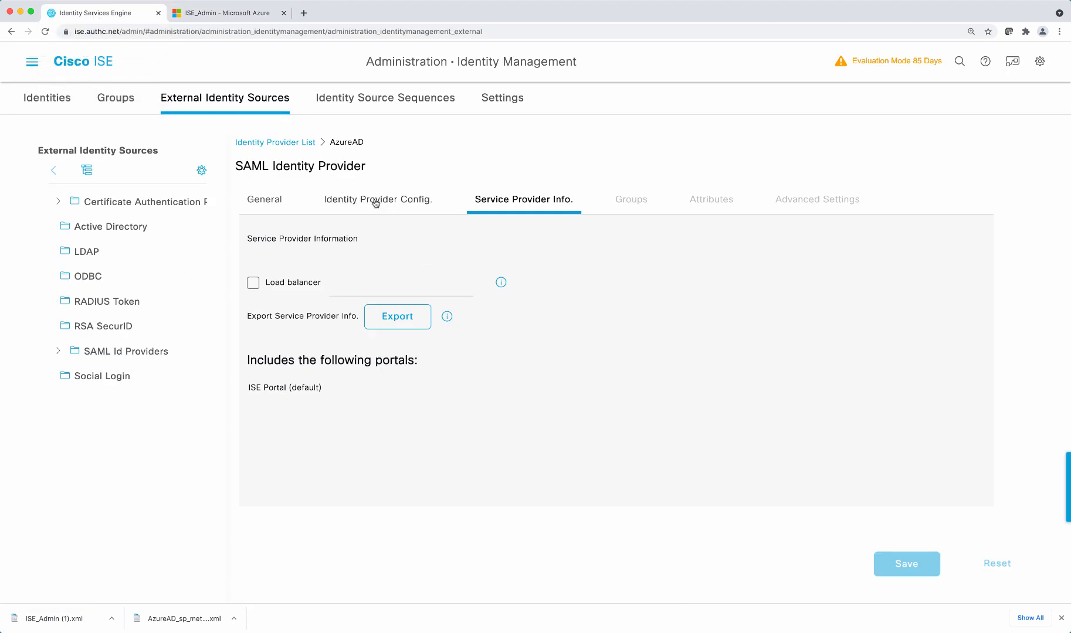
left_click(378, 199)
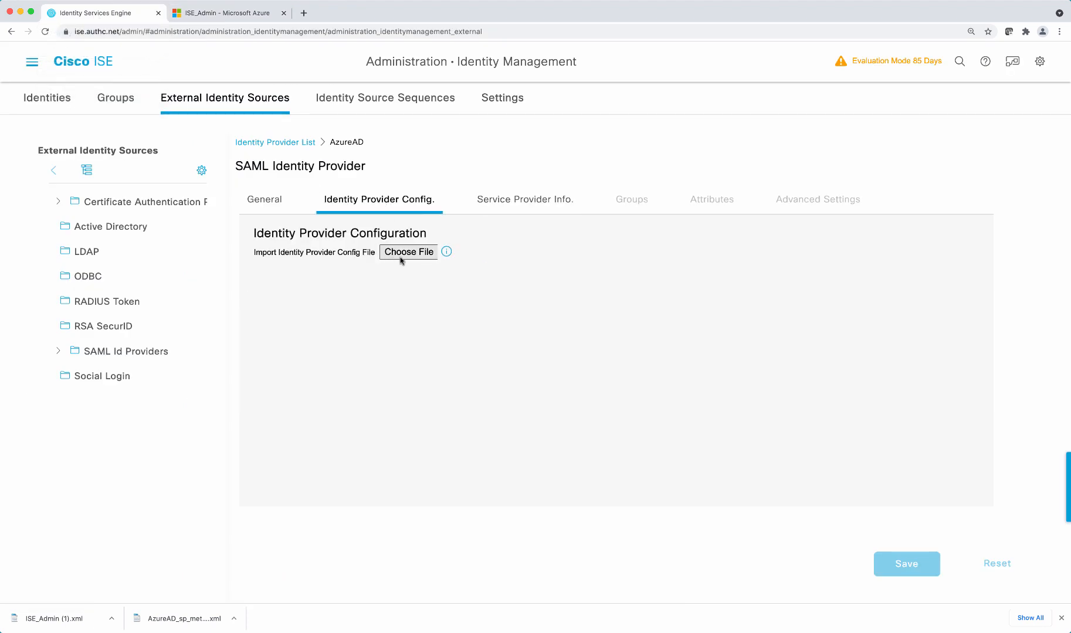
mouse_move(408, 253)
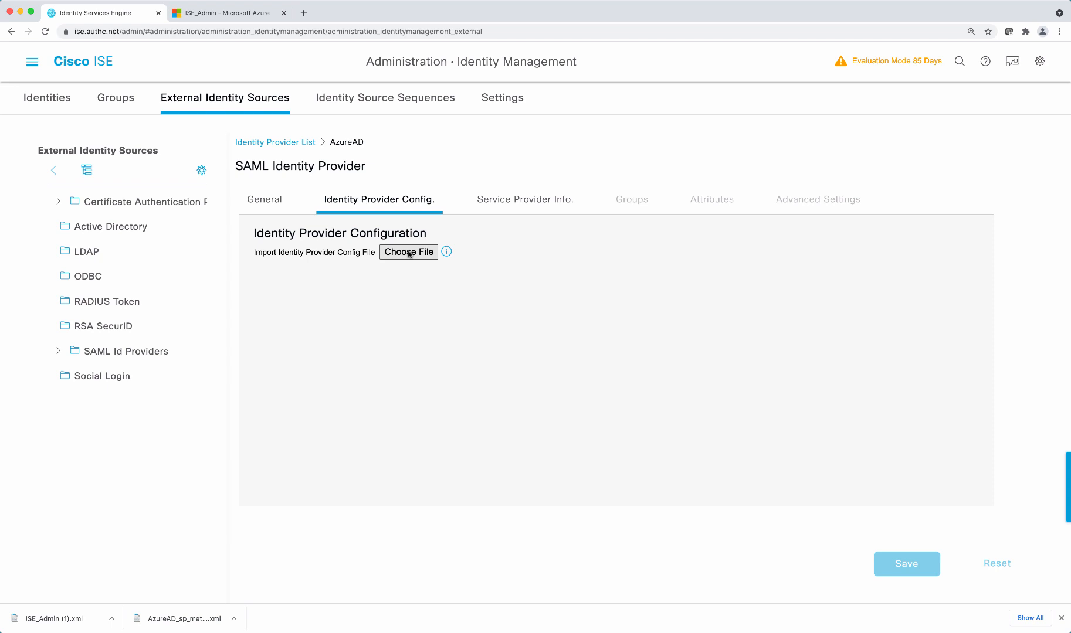
left_click(906, 563)
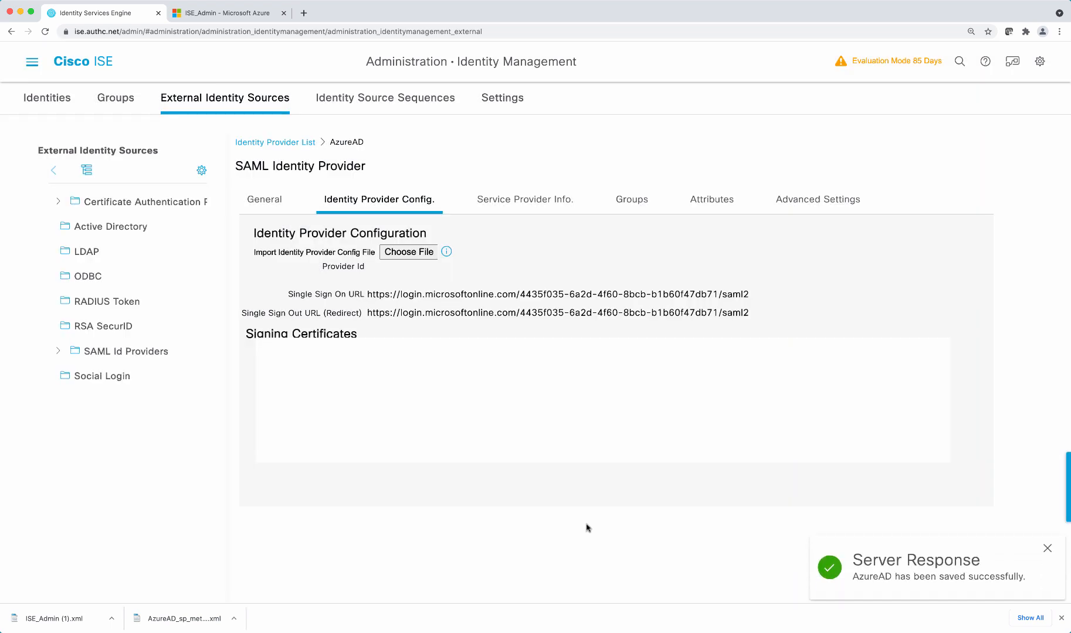
mouse_move(631, 198)
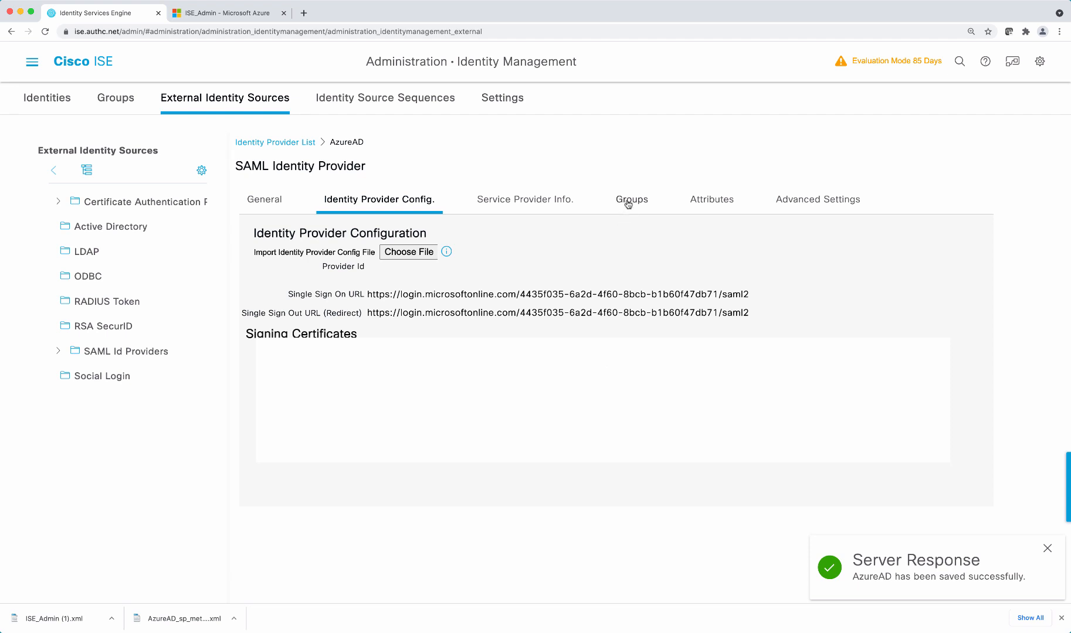
- On the Groups tab, set the group membership attribute to 'Groups' and begin a new group mapping
left_click(630, 199)
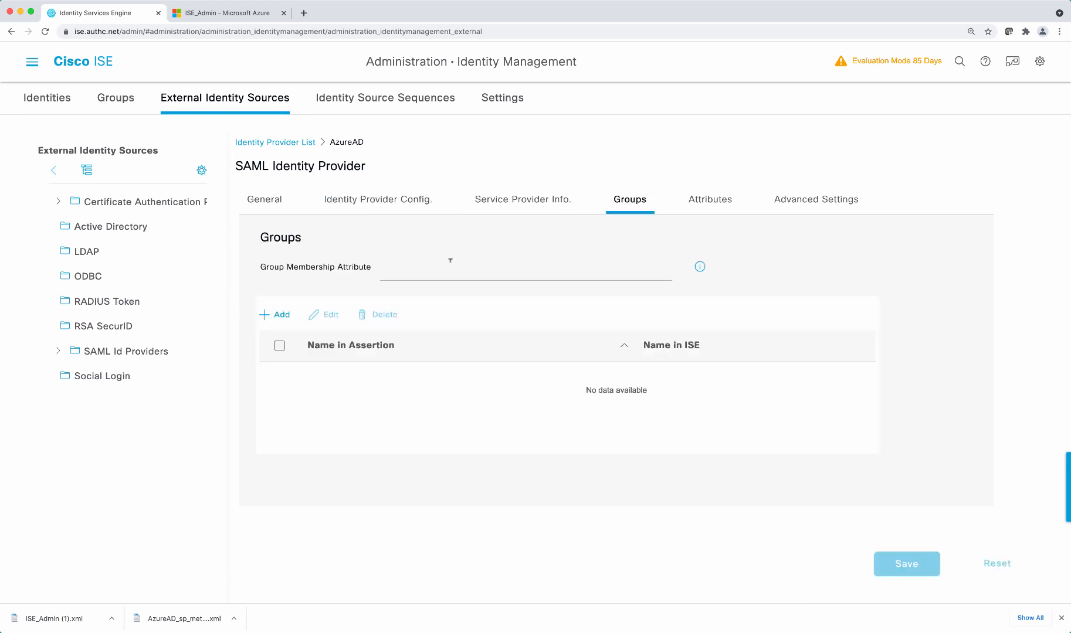
type("groups")
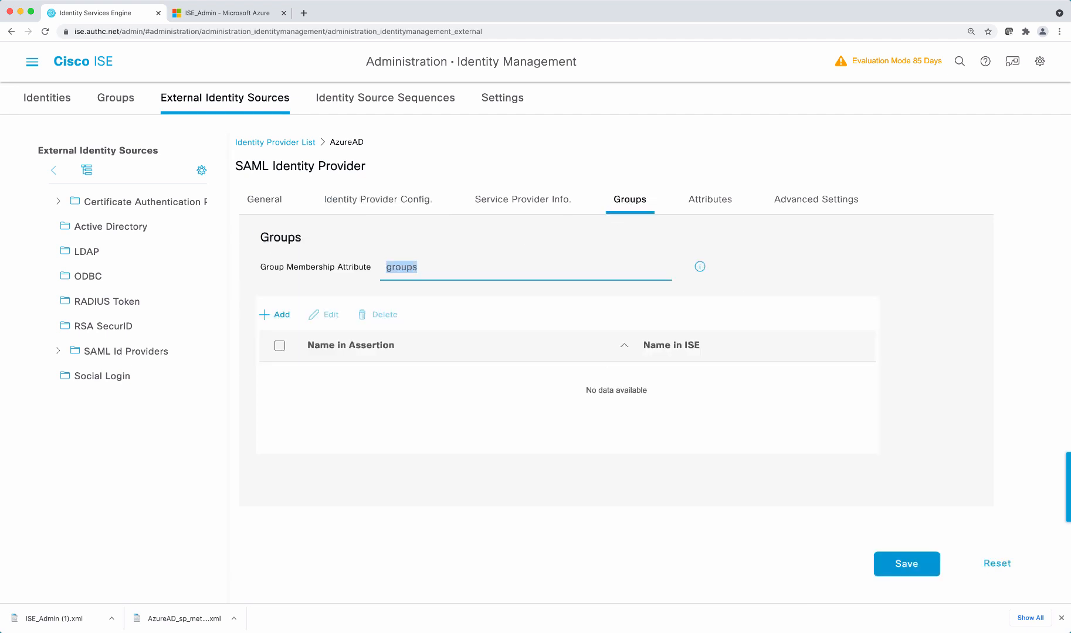
type("Groups")
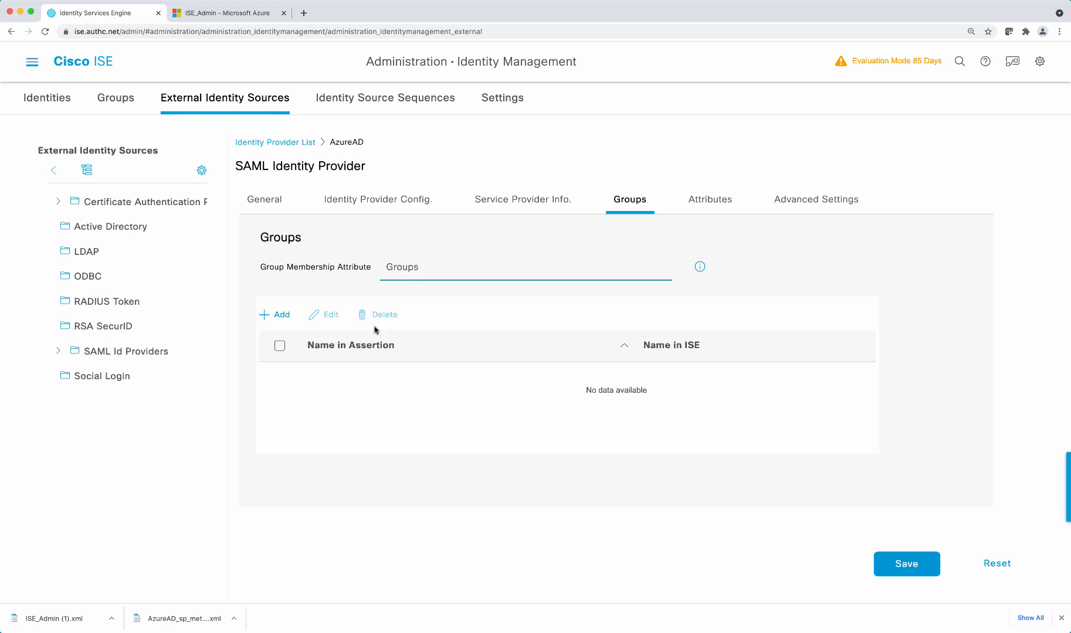
left_click(278, 315)
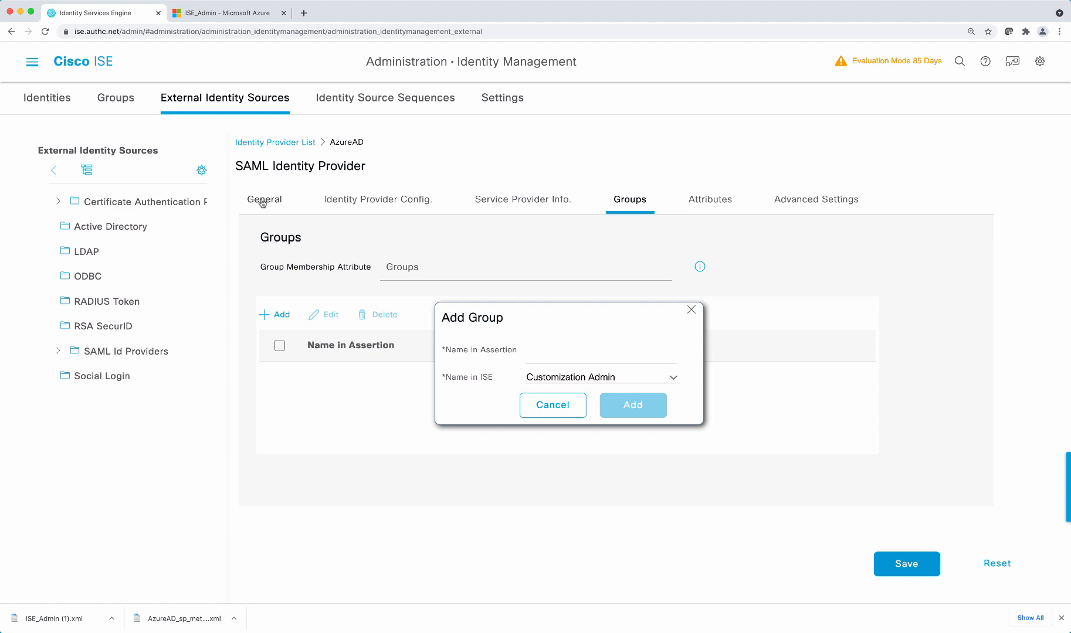
- Map the ISEAdmins group Object Id from Azure to the Super Admin role
left_click(228, 13)
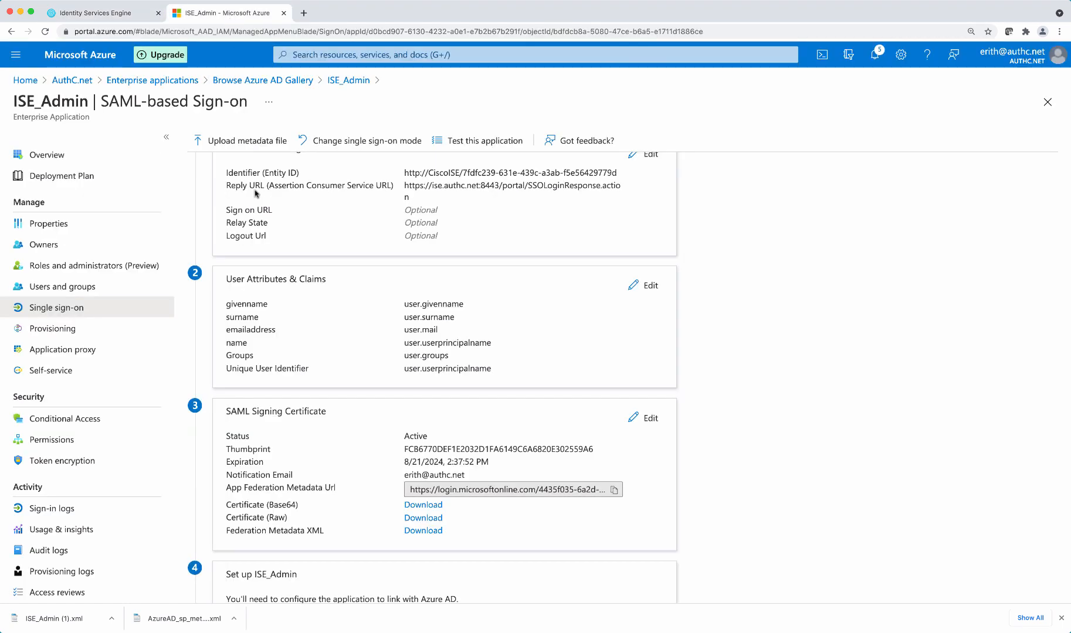
left_click(72, 80)
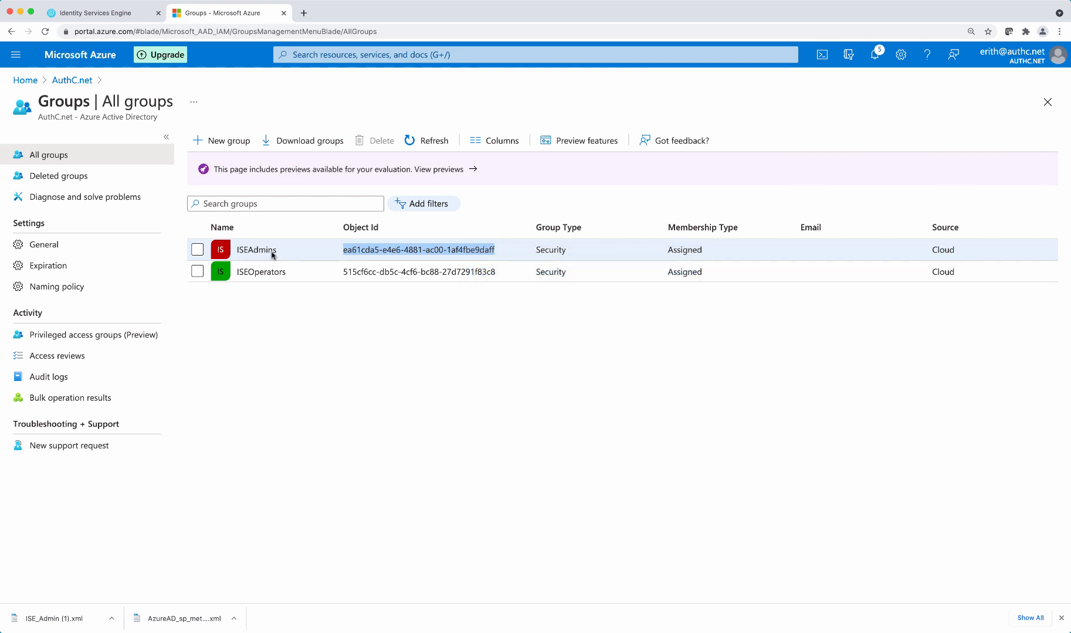
left_click(103, 13)
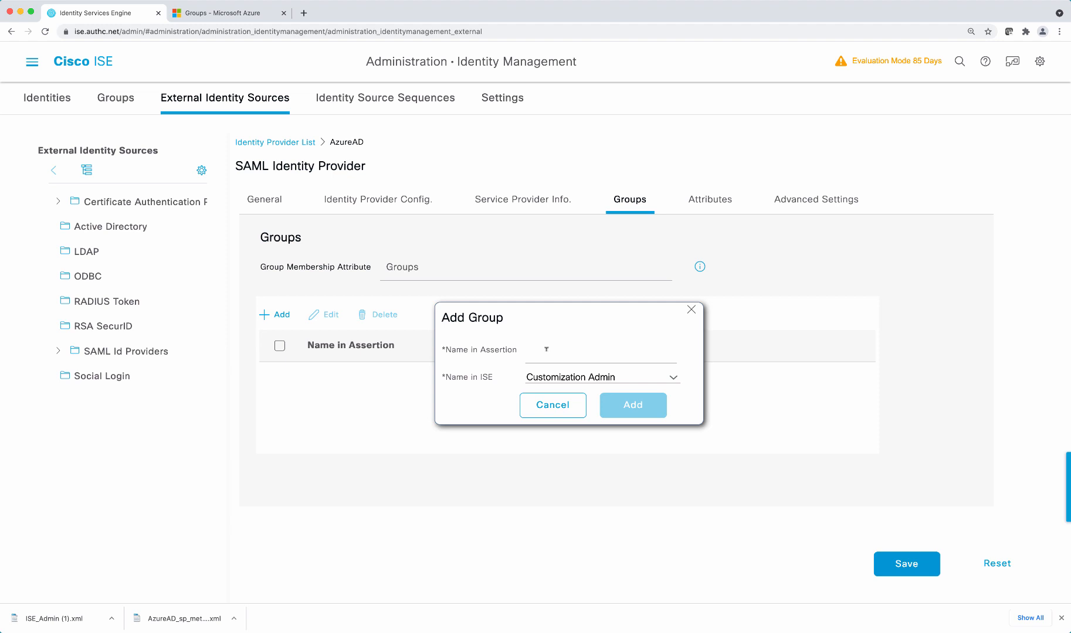
left_click(599, 376)
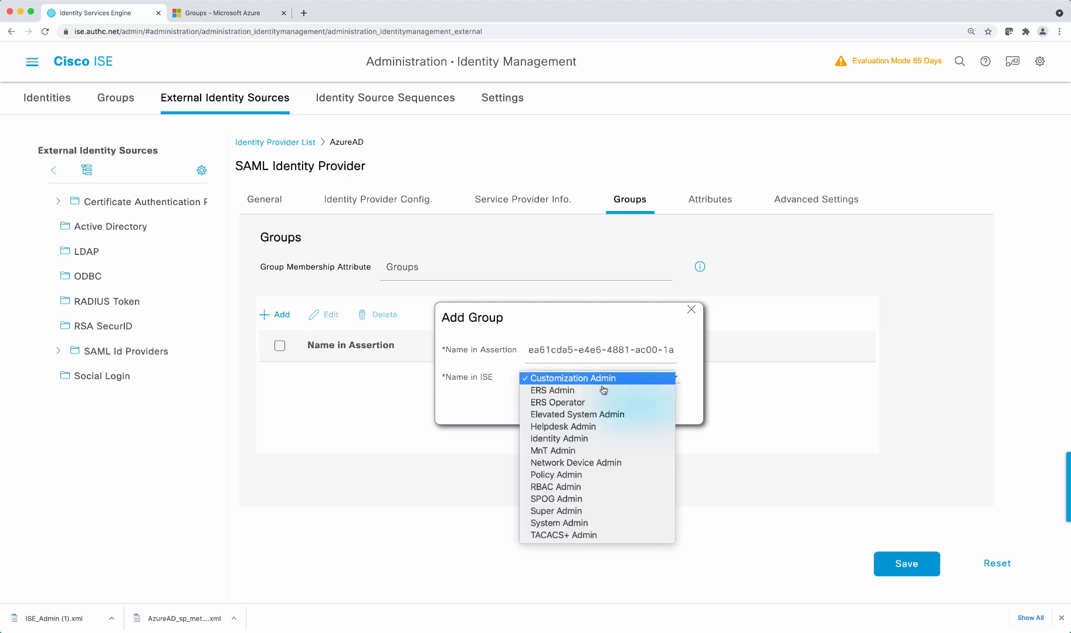
mouse_move(555, 510)
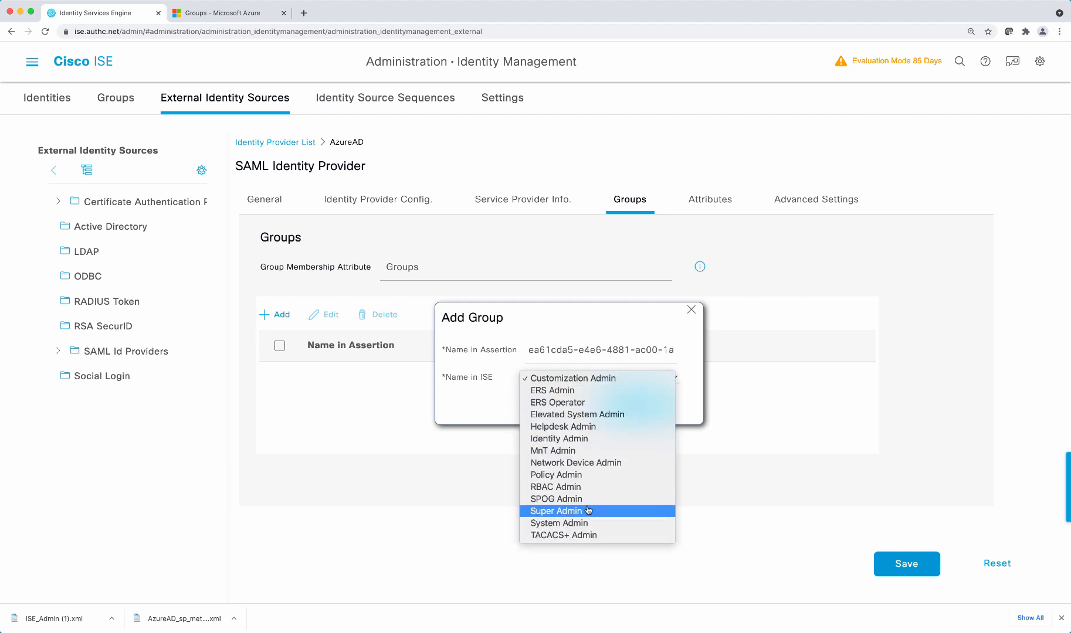
left_click(556, 511)
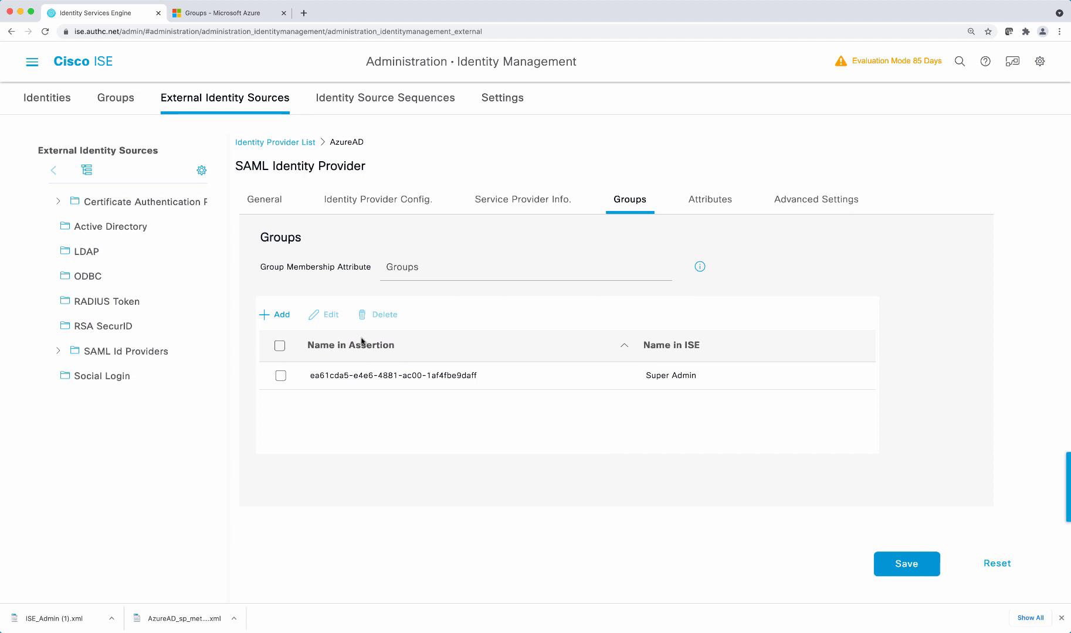
- Map the ISEOperators group Object Id to Helpdesk Admin and save the mappings
left_click(229, 12)
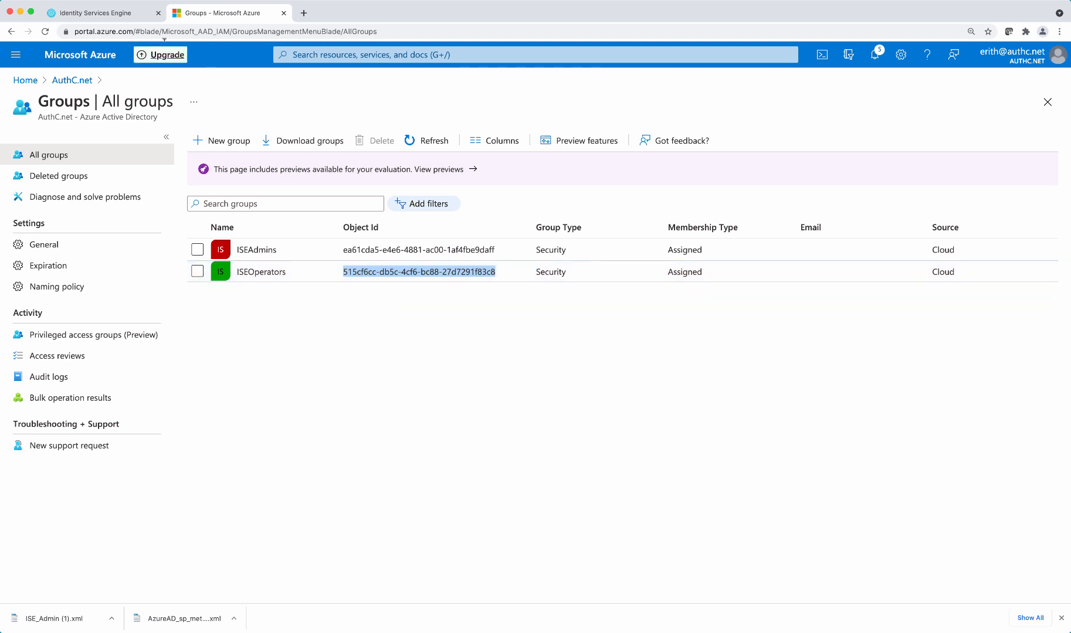
left_click(103, 13)
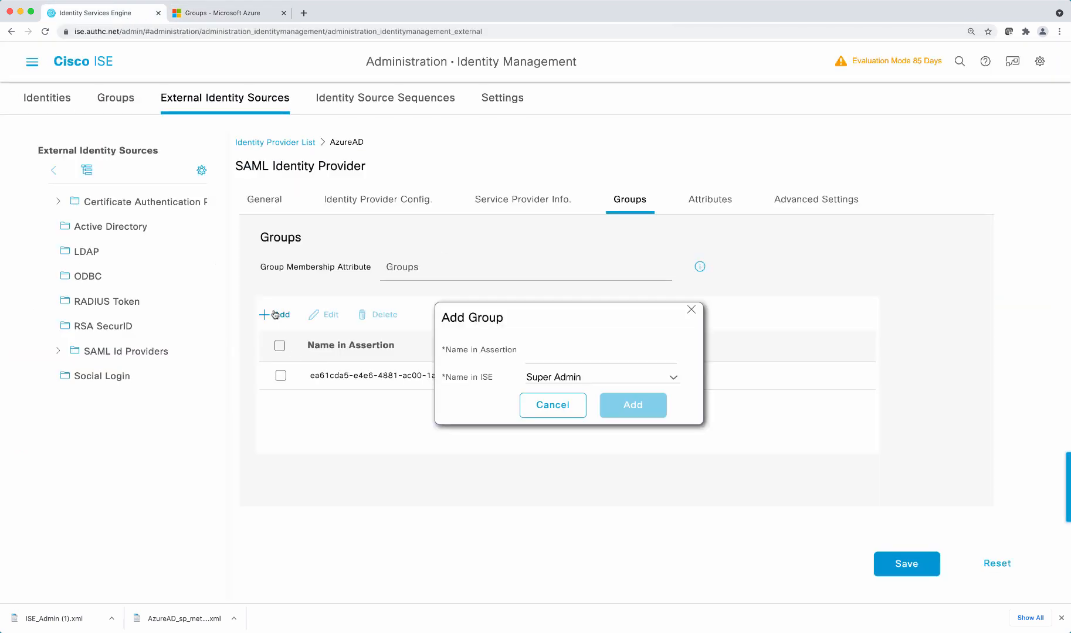
left_click(601, 376)
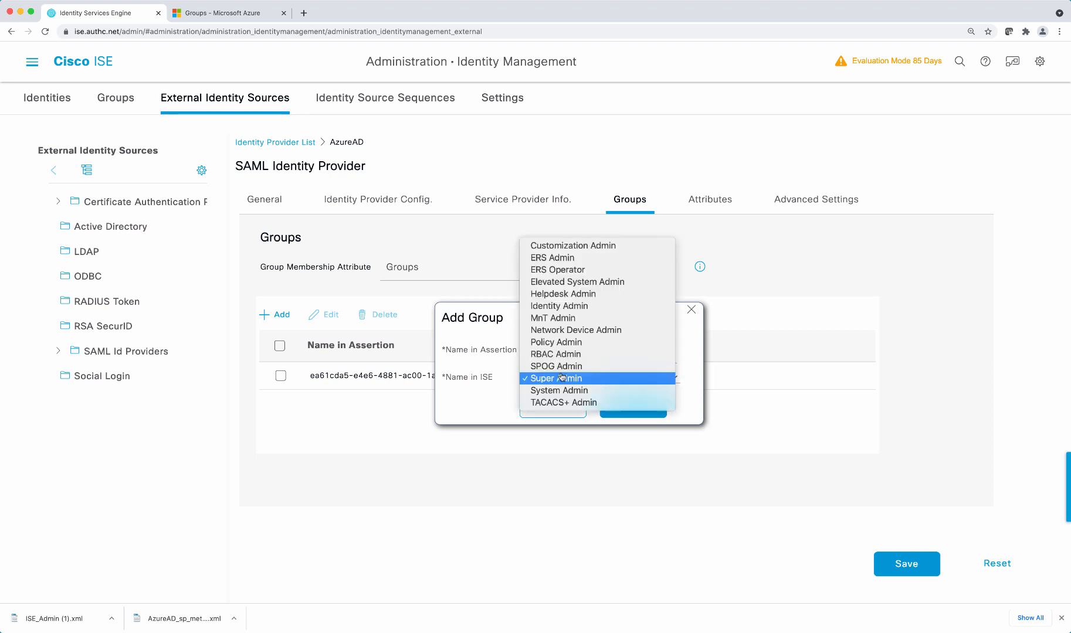
left_click(562, 293)
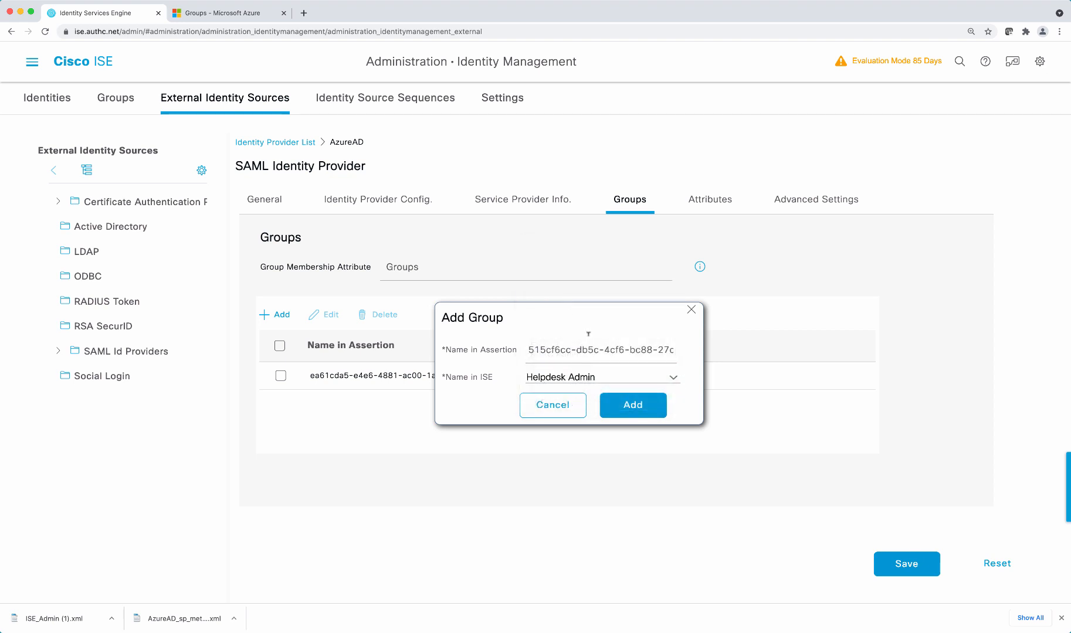
left_click(632, 405)
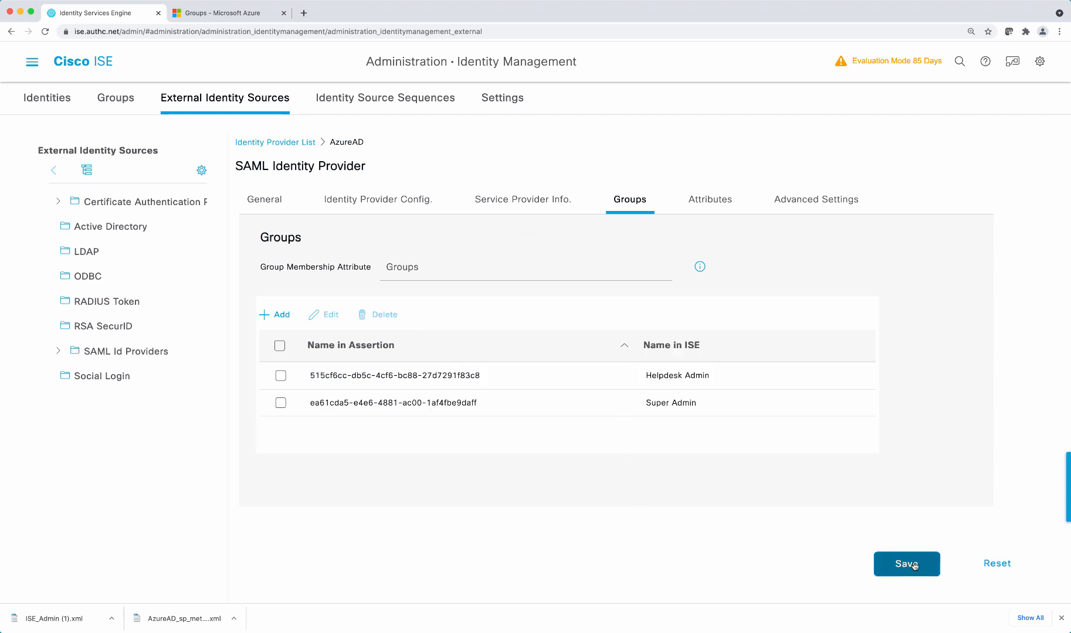
left_click(906, 563)
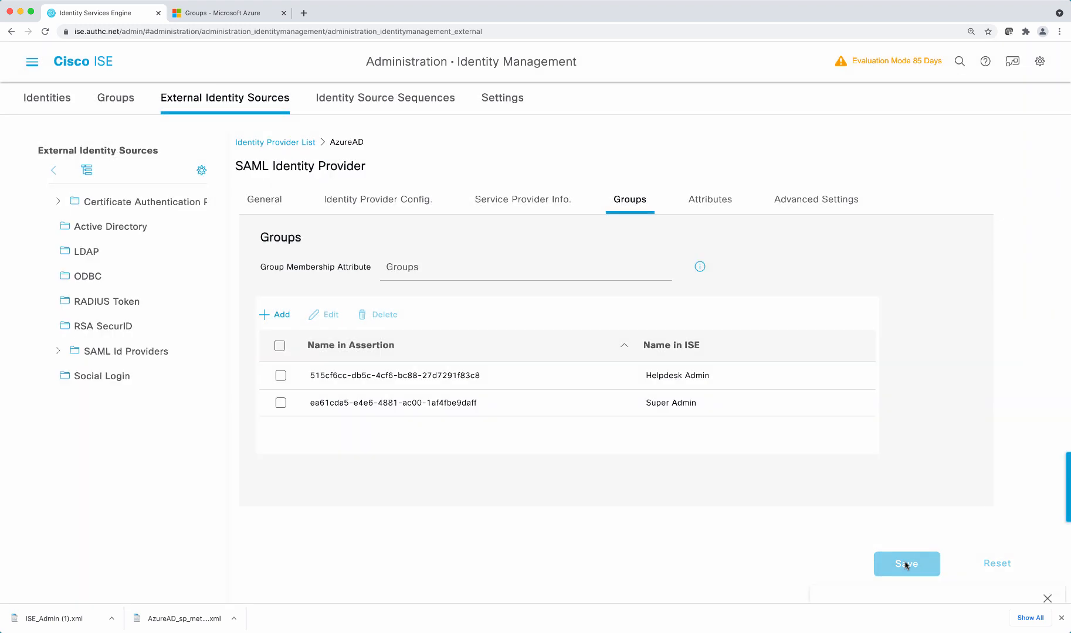
mouse_move(1024, 210)
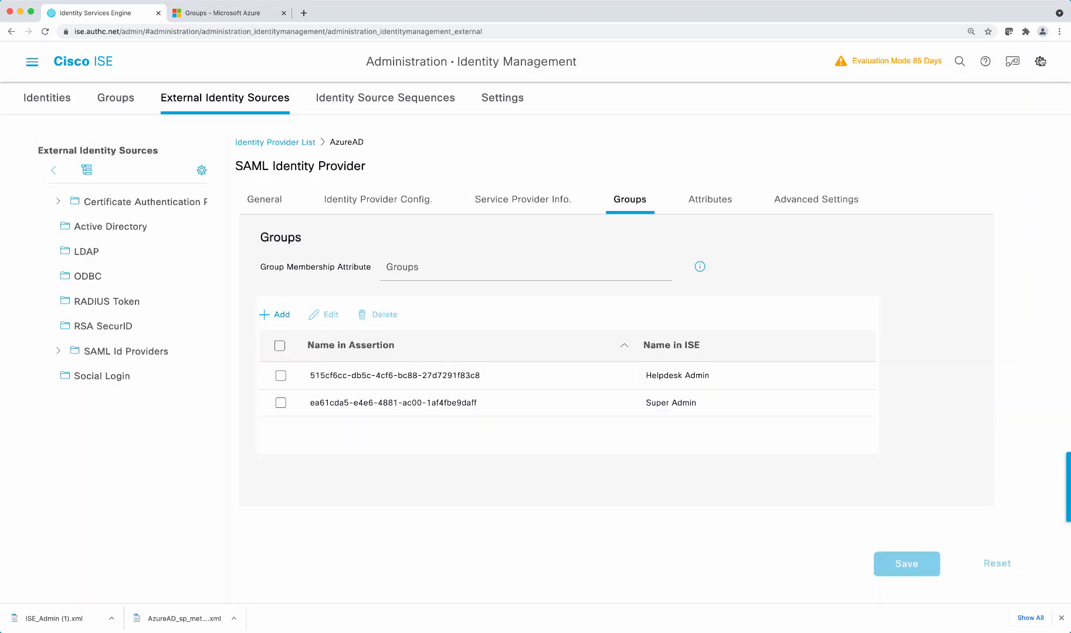
- Log out of the ISE admin session and choose Log In With SAML
left_click(1040, 62)
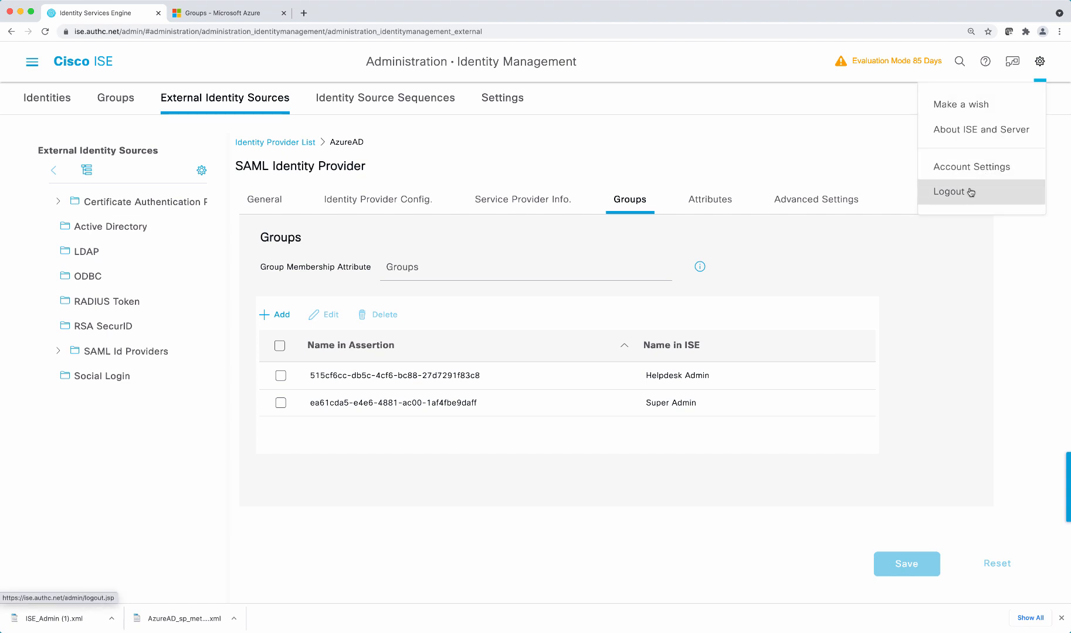
left_click(953, 191)
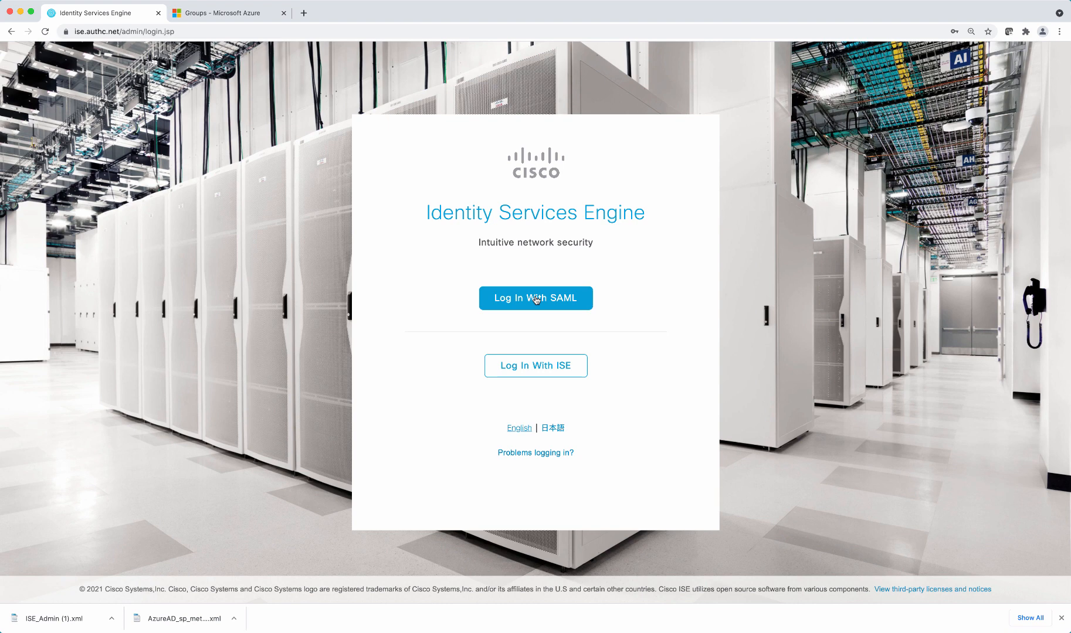
left_click(535, 299)
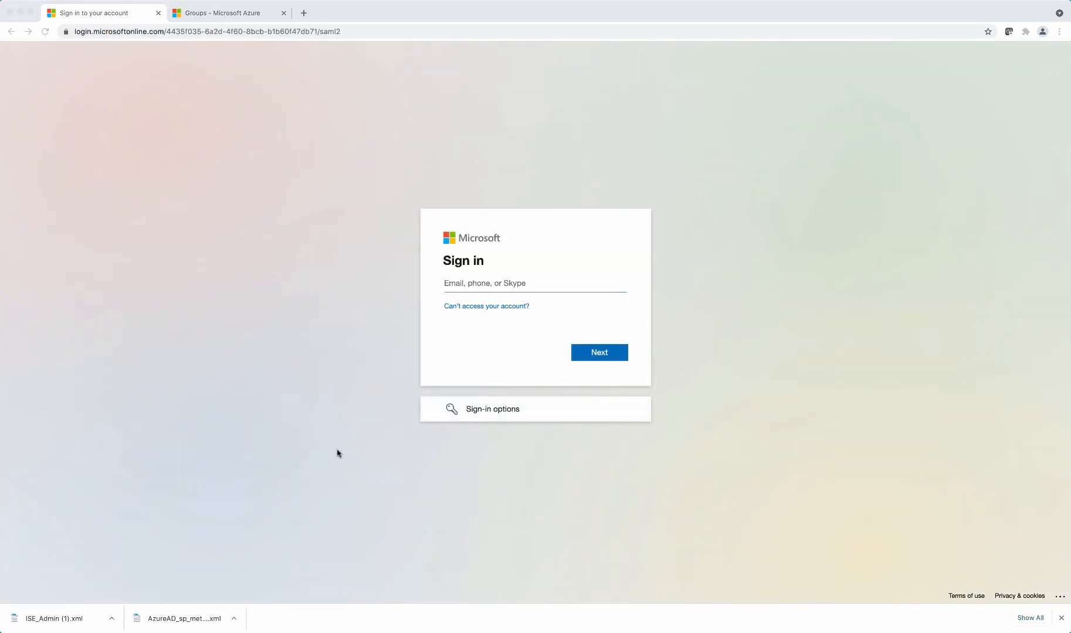